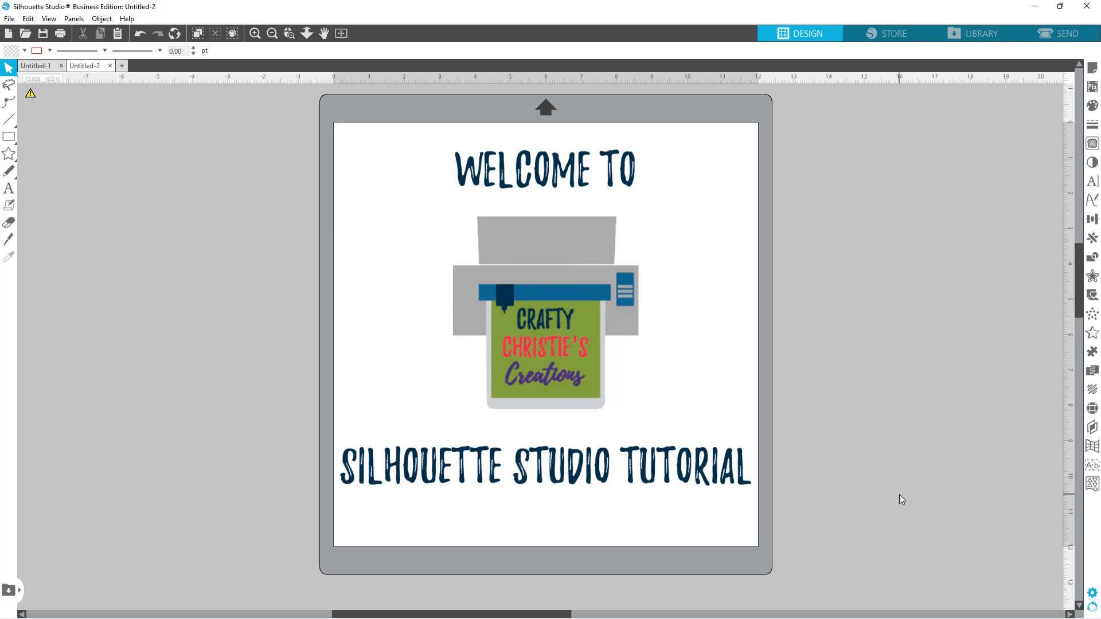
- Switch to the Untitled-1 document with the half-mandala and 'always kiss me goodnight'
left_click(39, 65)
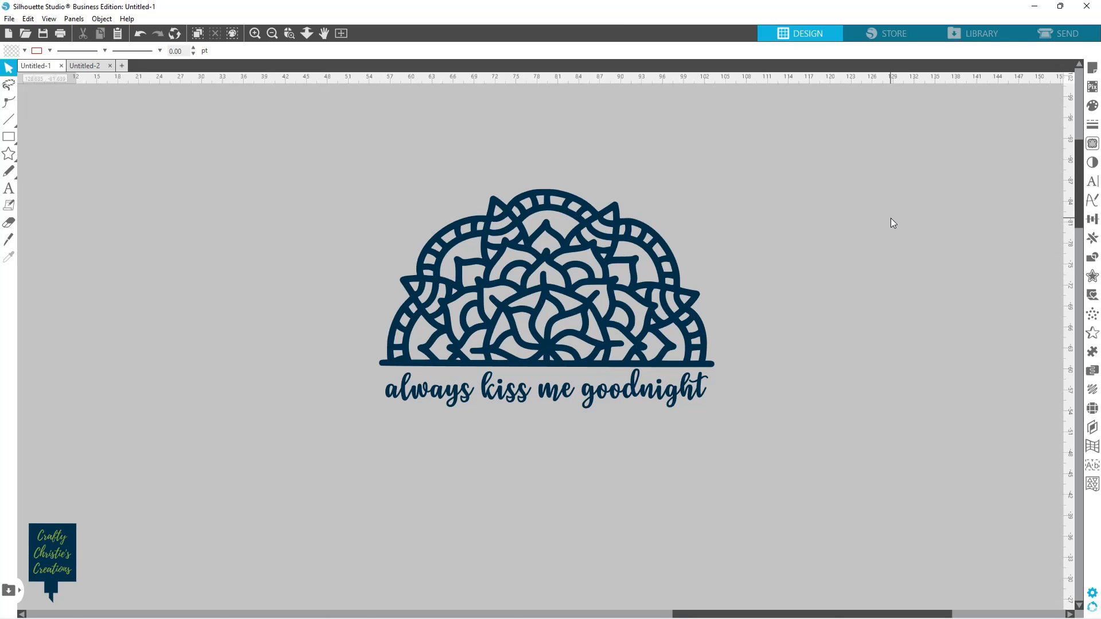
mouse_move(747, 336)
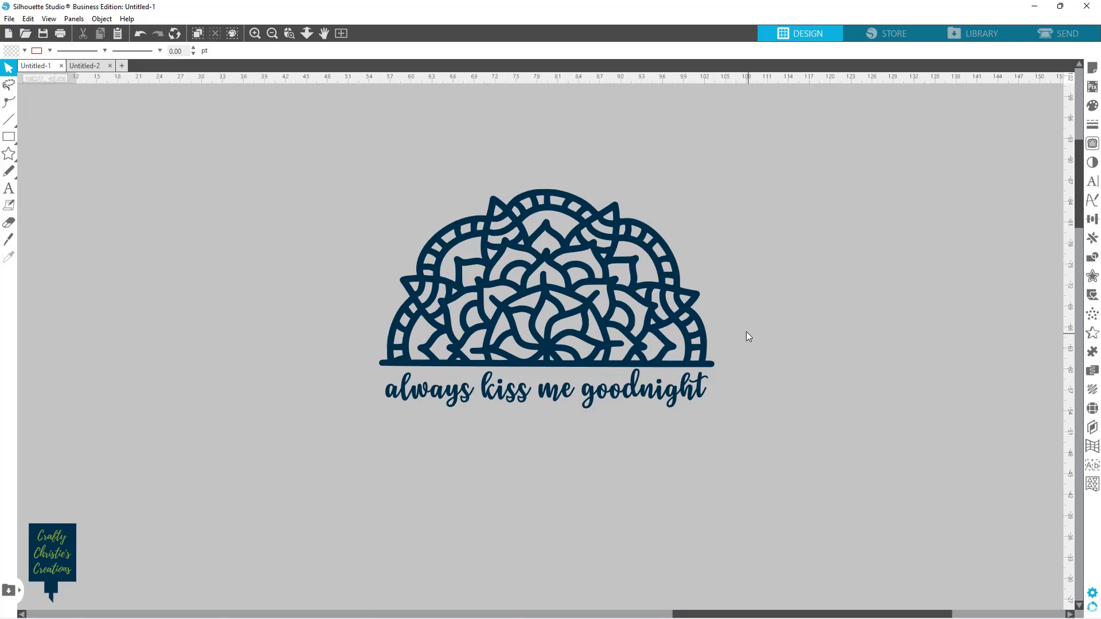
mouse_move(344, 374)
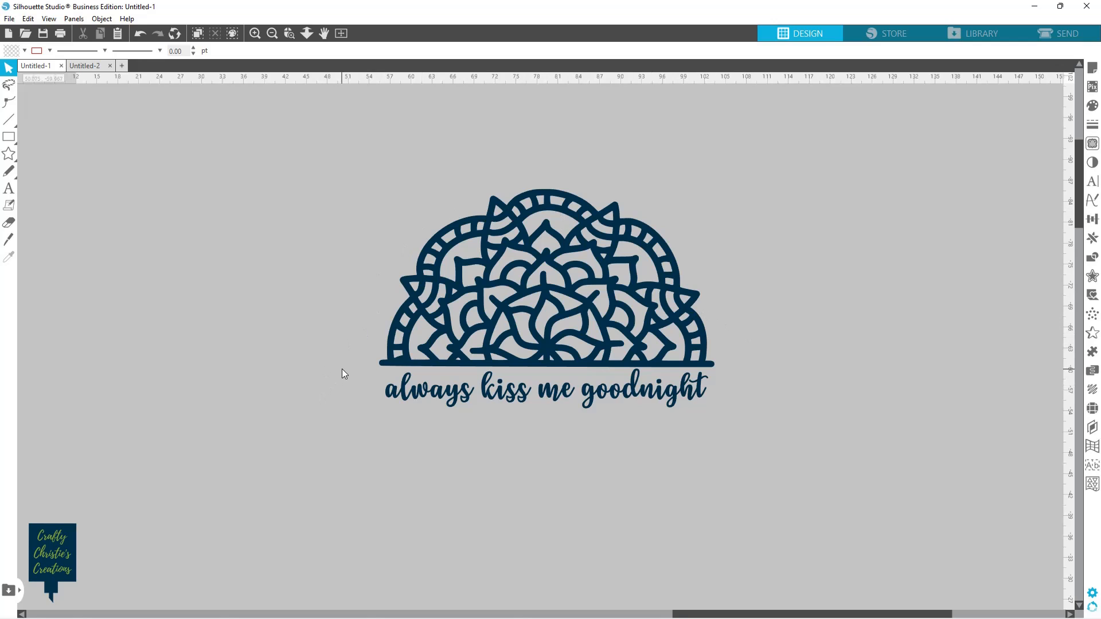
mouse_move(749, 364)
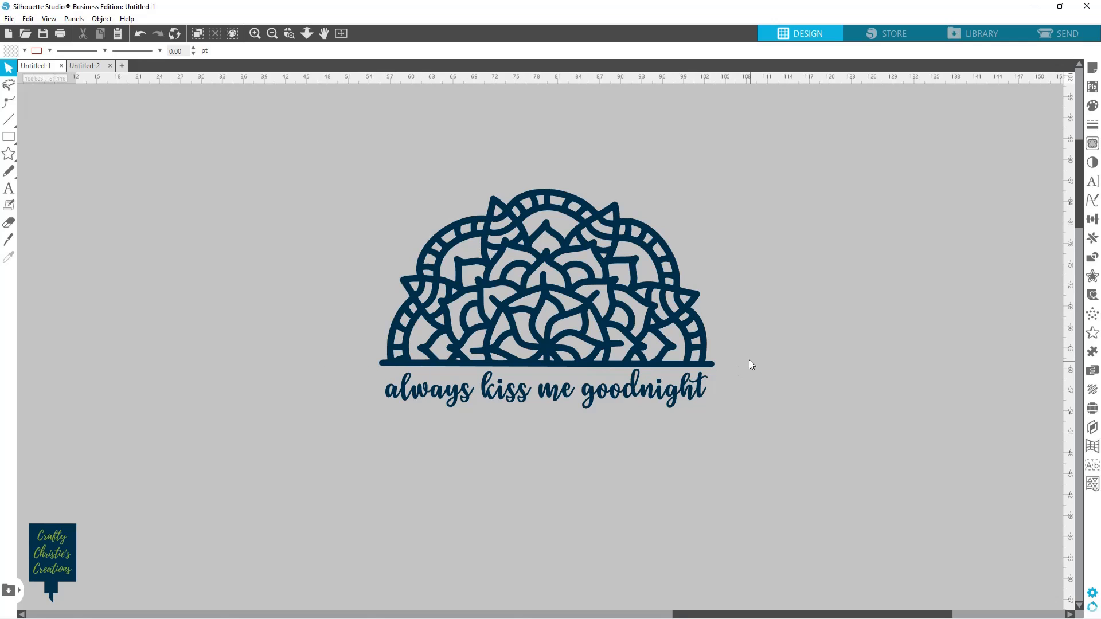
- Select the whole mandala design to read its 48 x 31.37 inch size
left_click(614, 263)
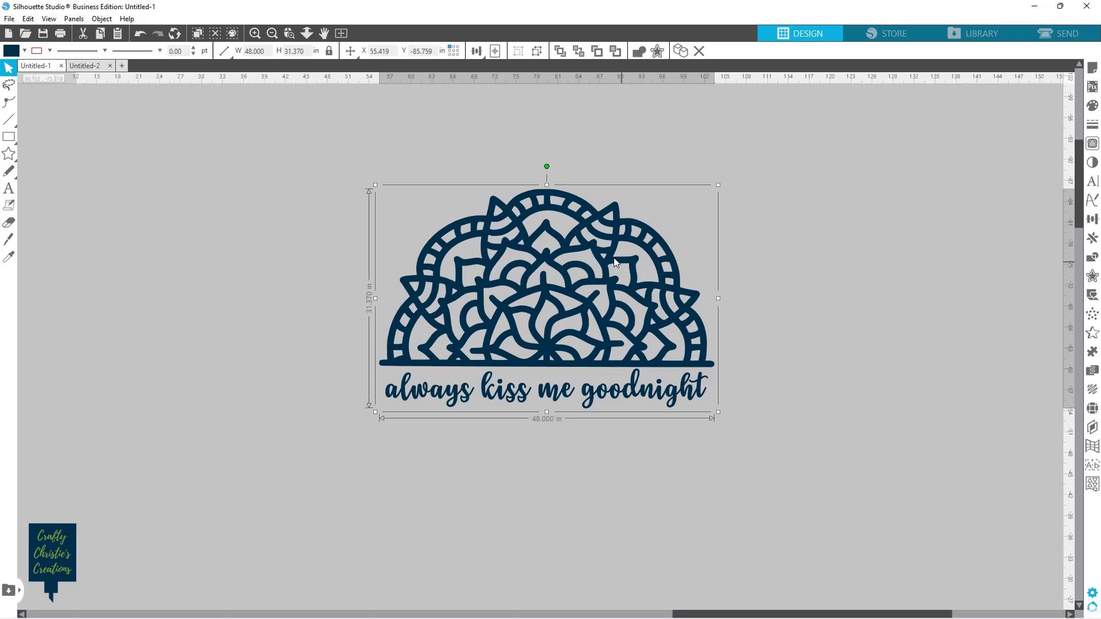
mouse_move(674, 410)
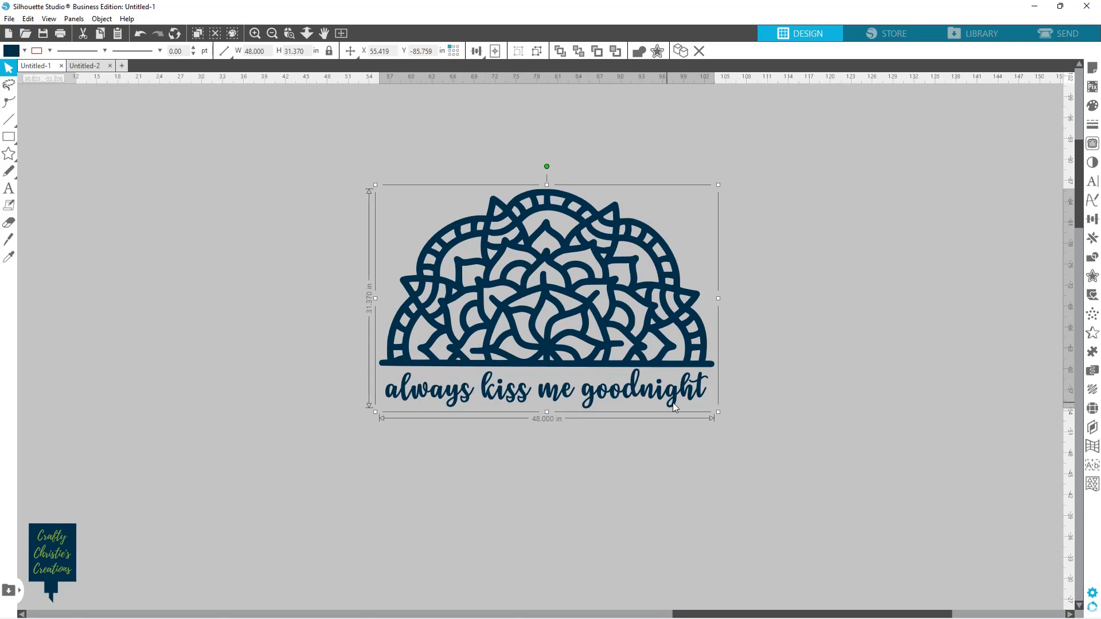
mouse_move(477, 397)
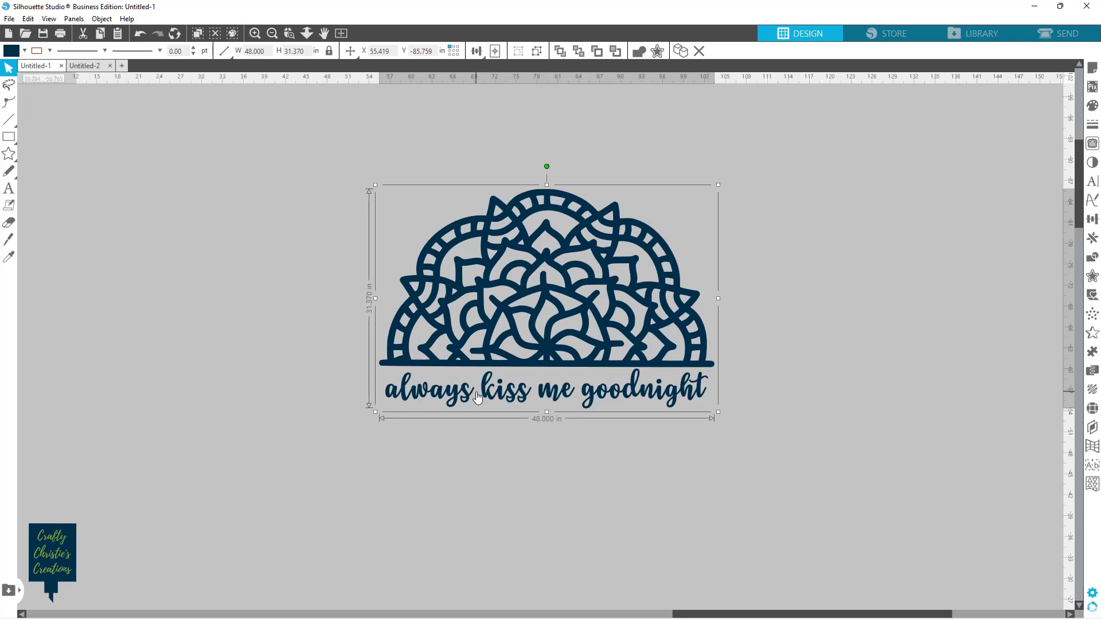
mouse_move(489, 394)
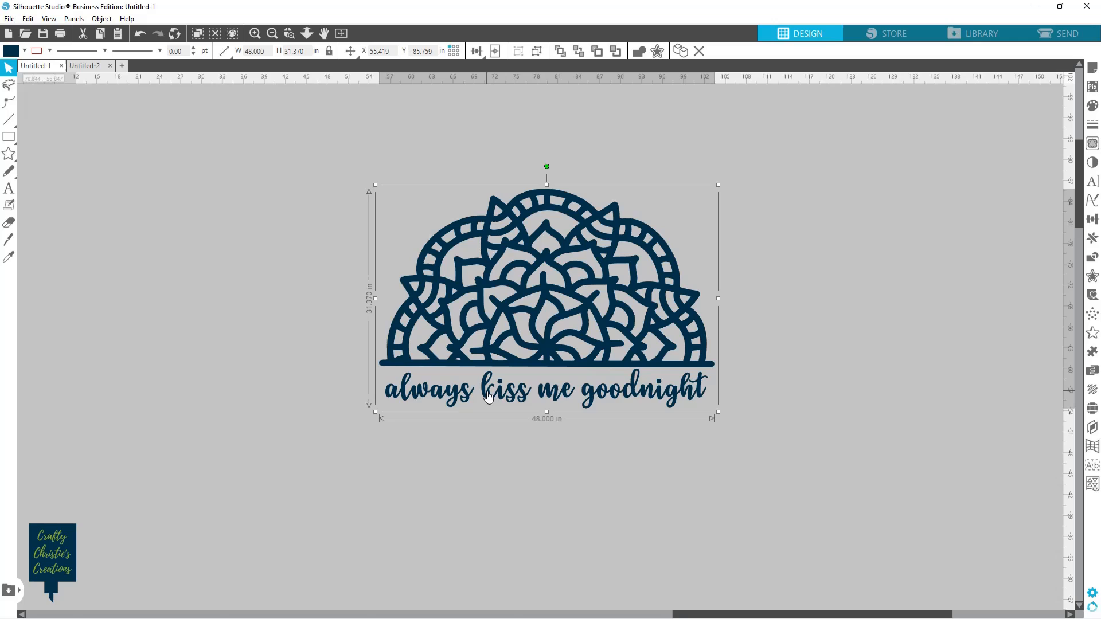
mouse_move(321, 318)
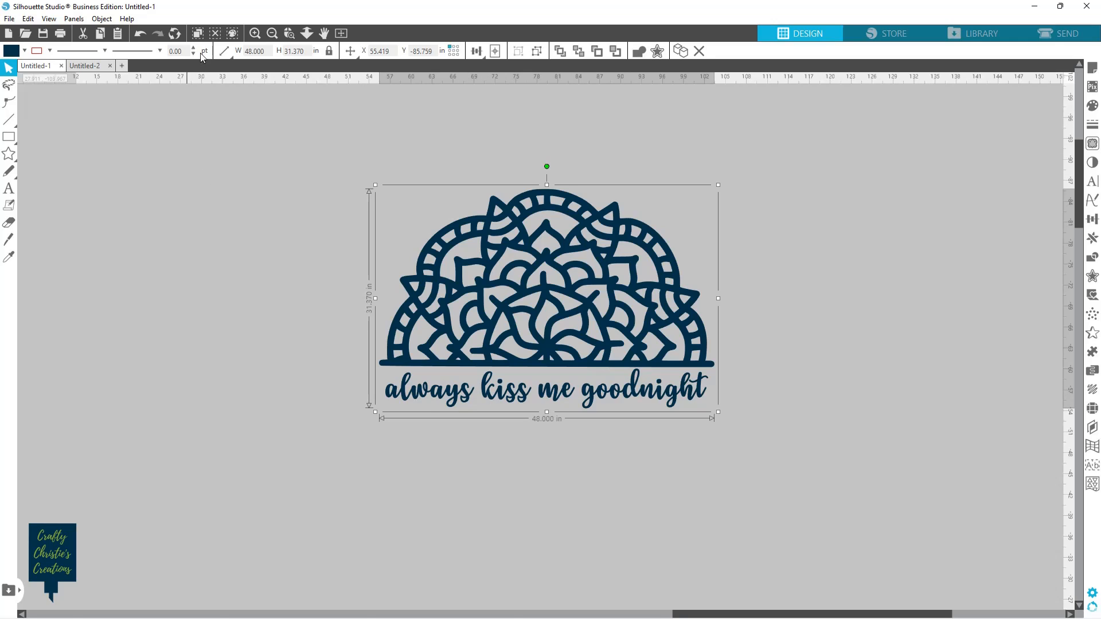
mouse_move(491, 406)
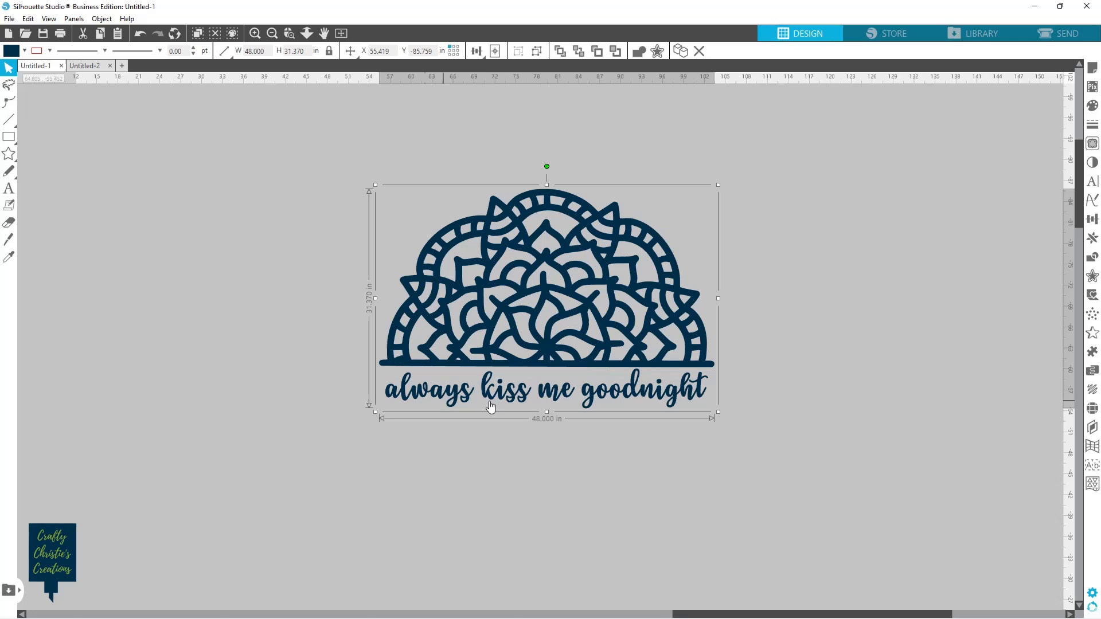
mouse_move(626, 403)
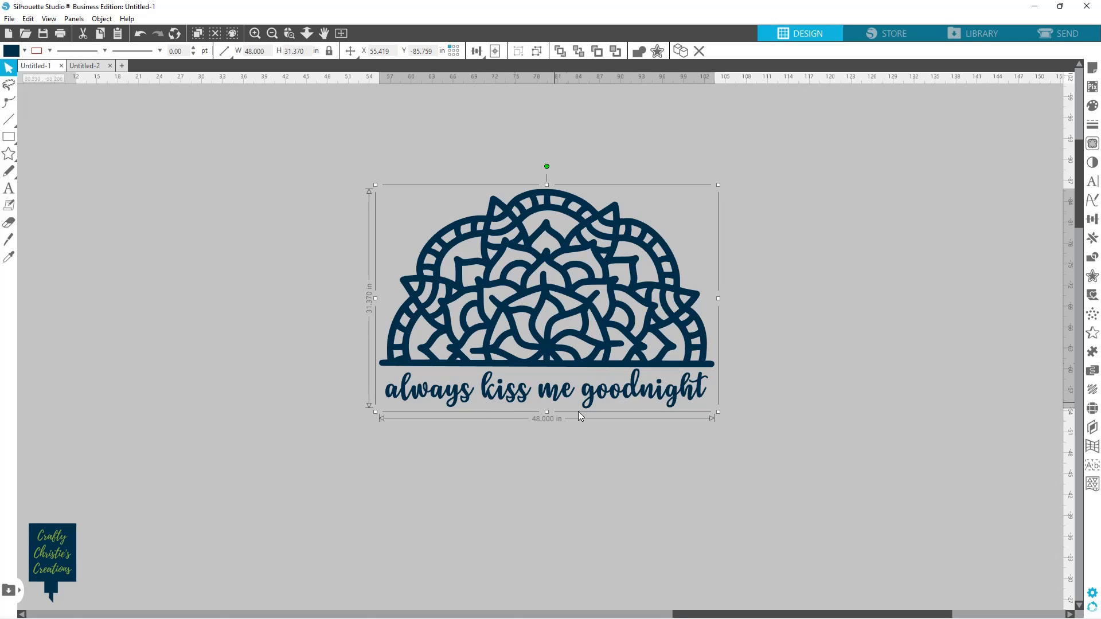
mouse_move(975, 80)
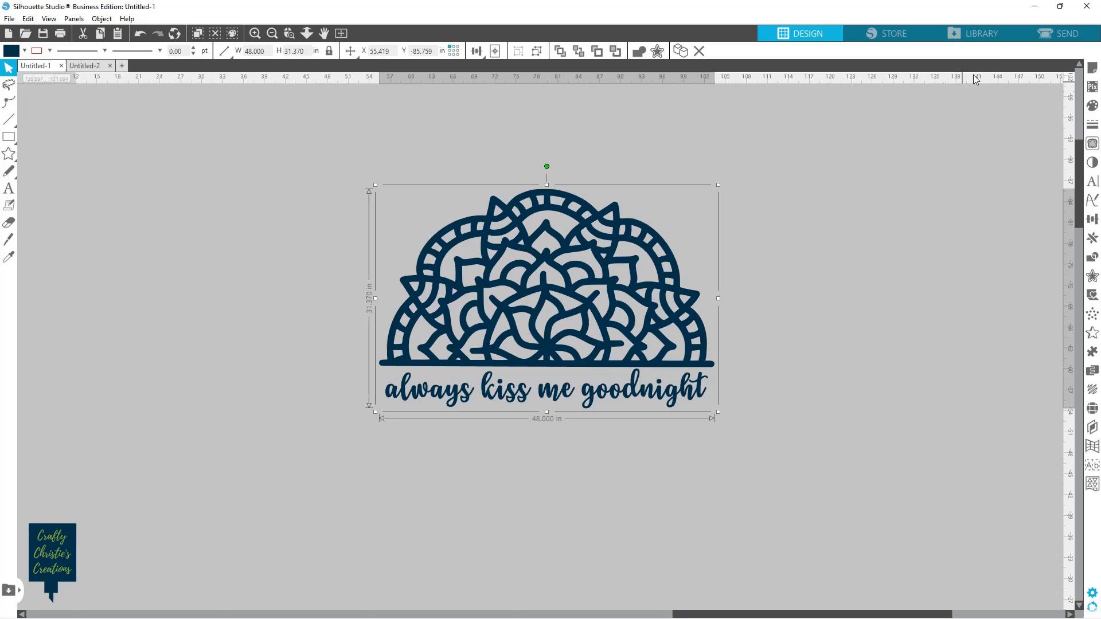
mouse_move(546, 431)
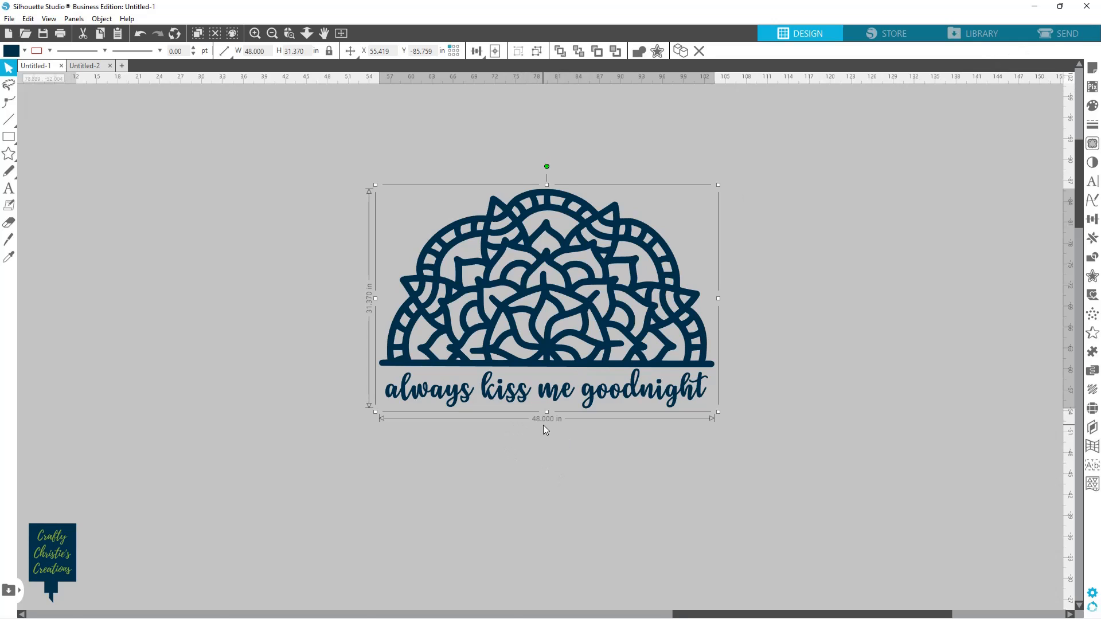
mouse_move(569, 430)
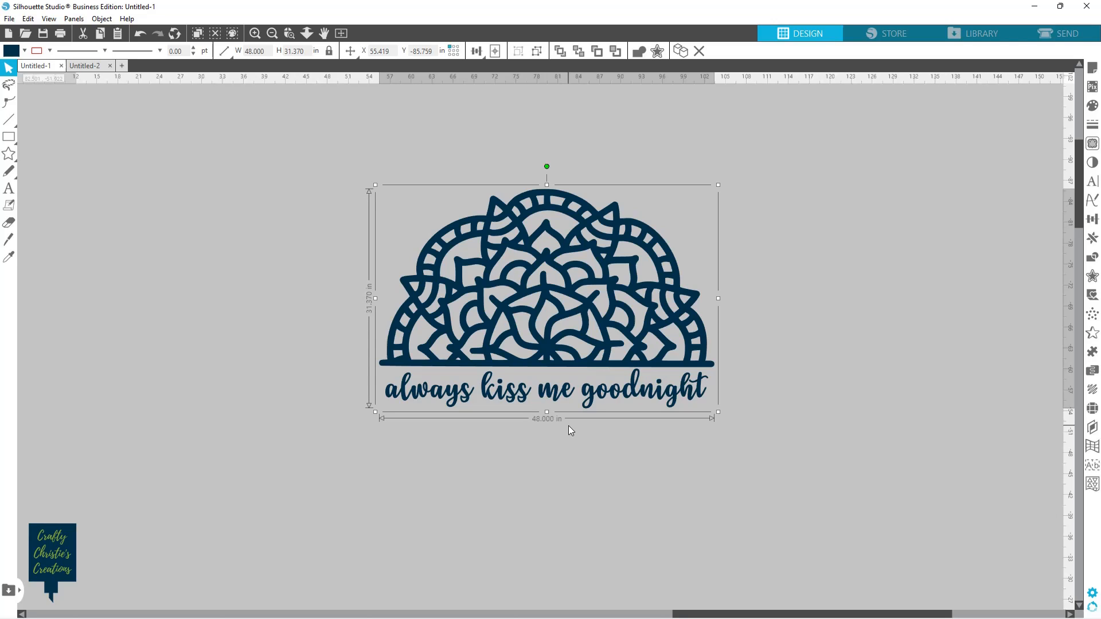
mouse_move(1001, 78)
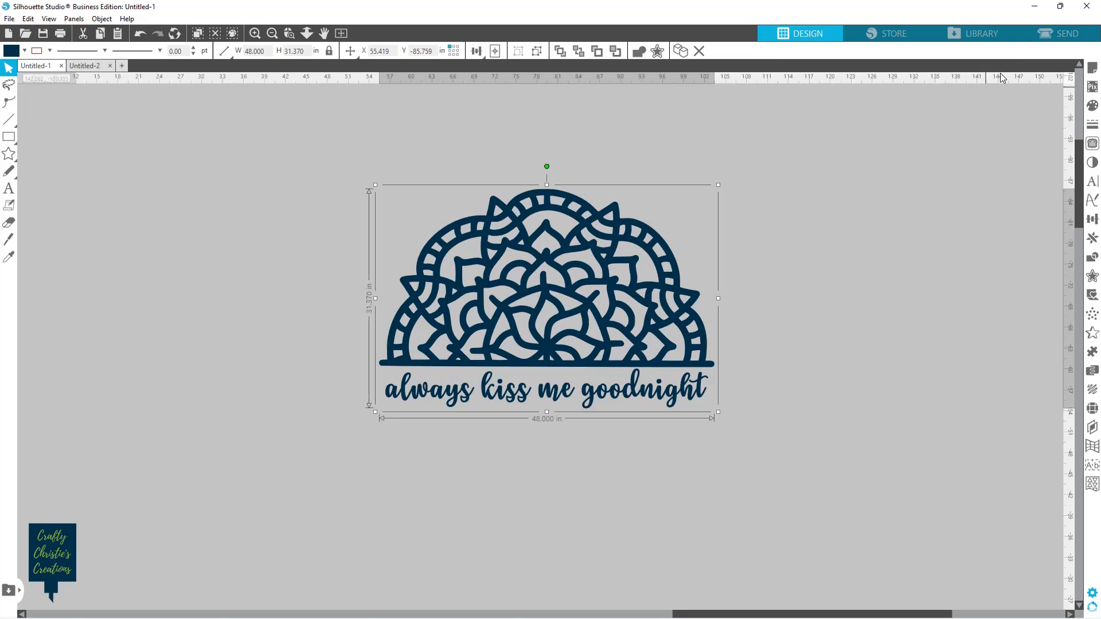
left_click(1067, 34)
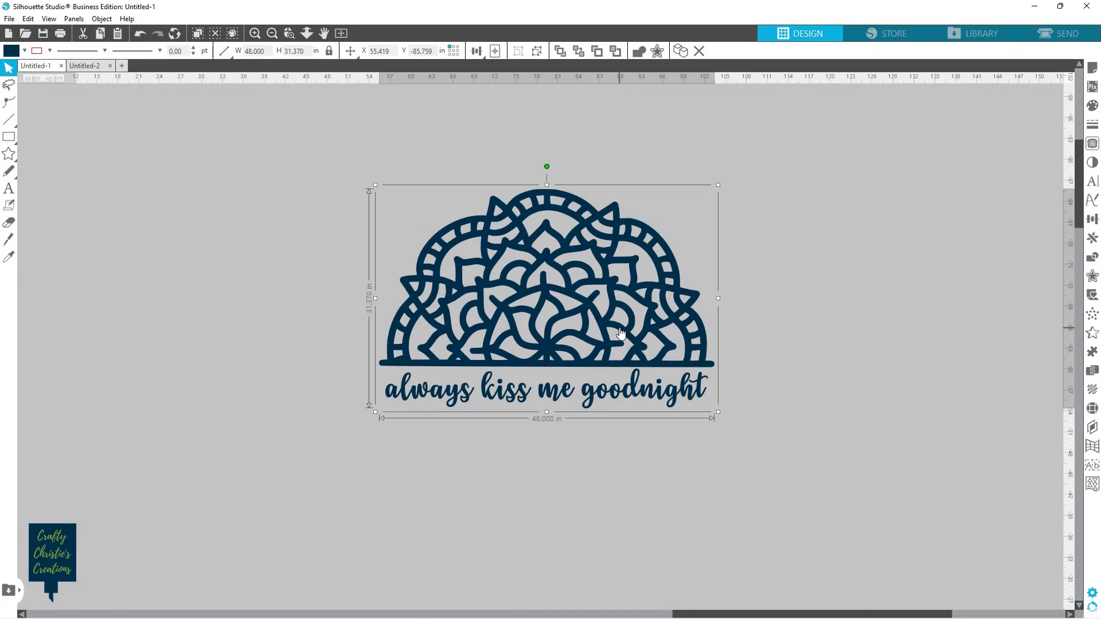
mouse_move(677, 371)
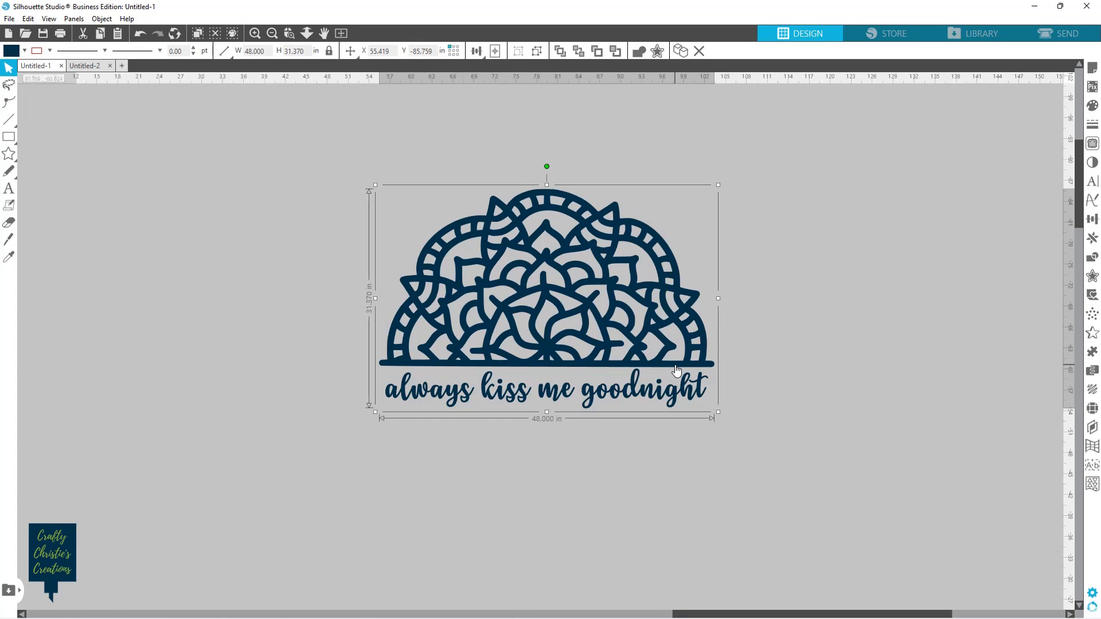
mouse_move(472, 151)
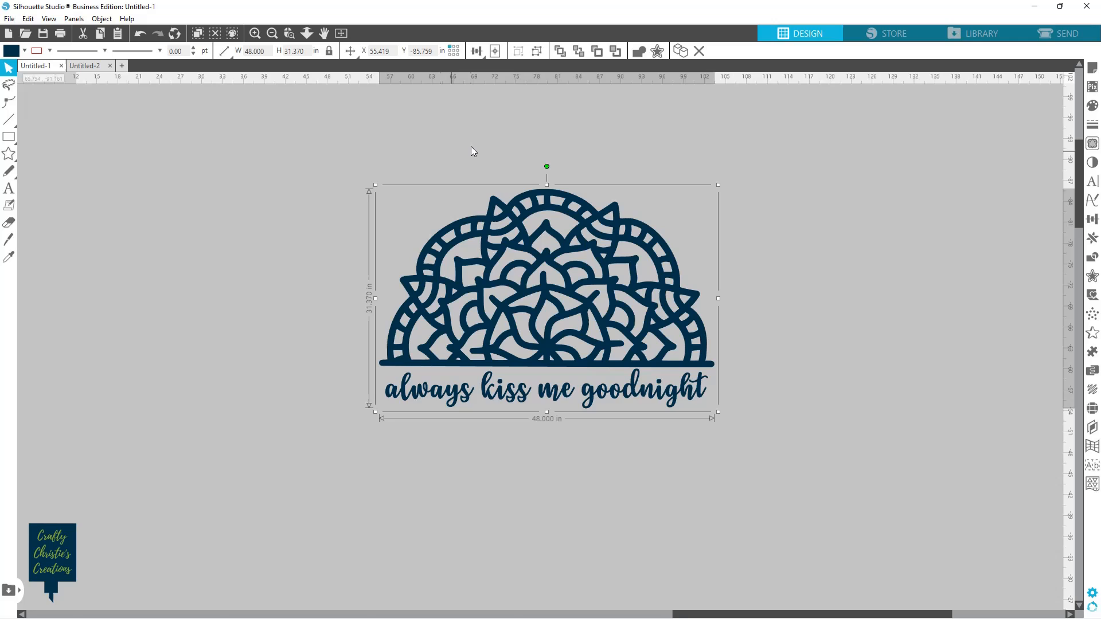
mouse_move(292, 285)
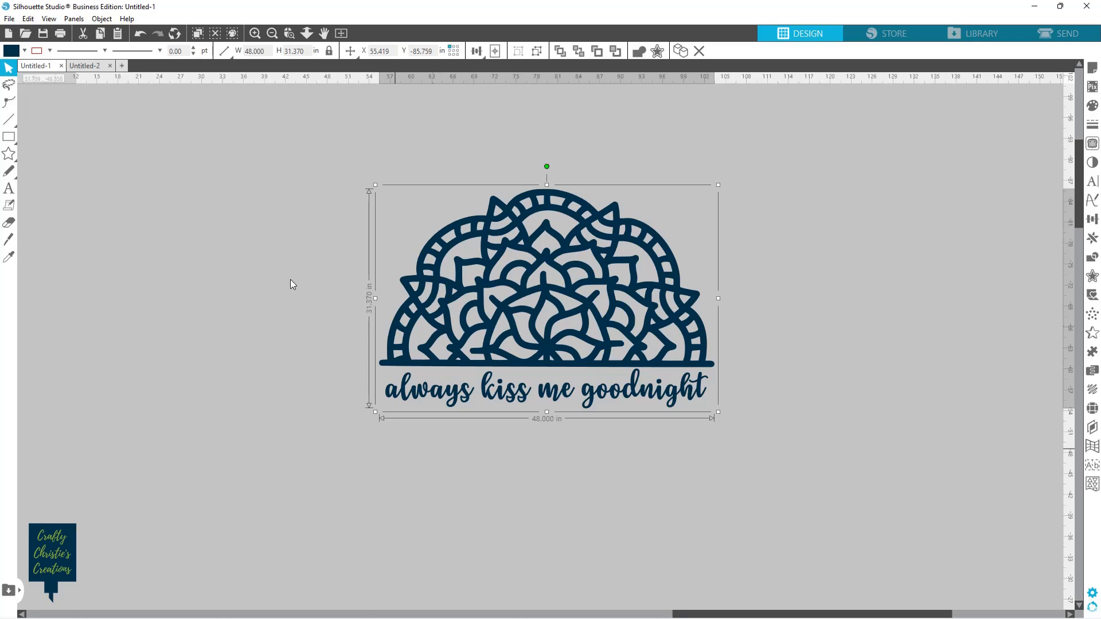
mouse_move(777, 450)
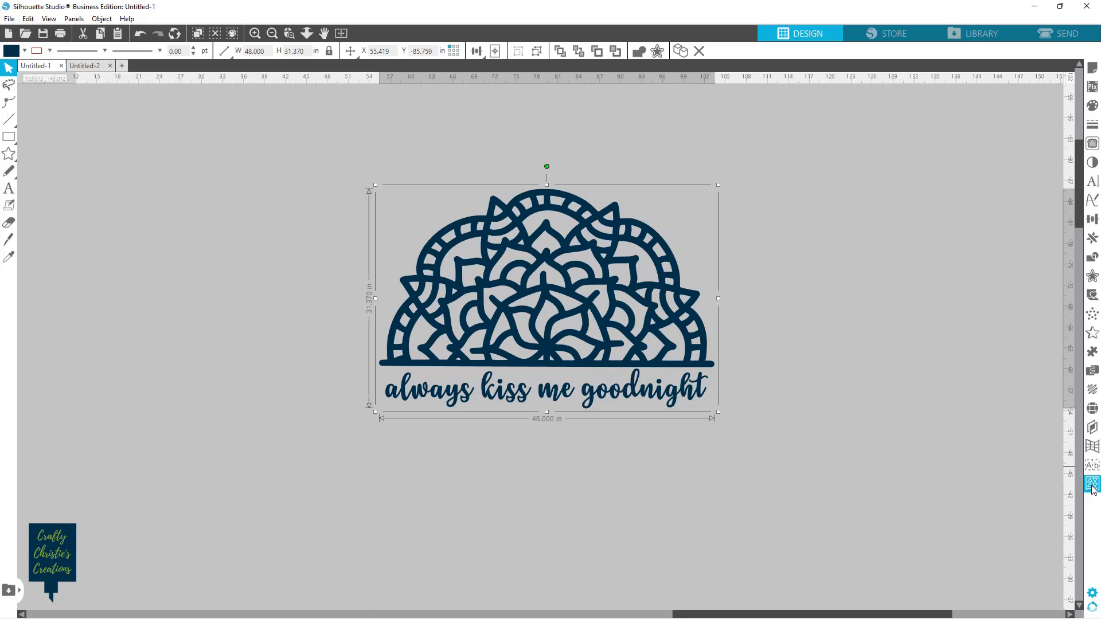
mouse_move(1093, 483)
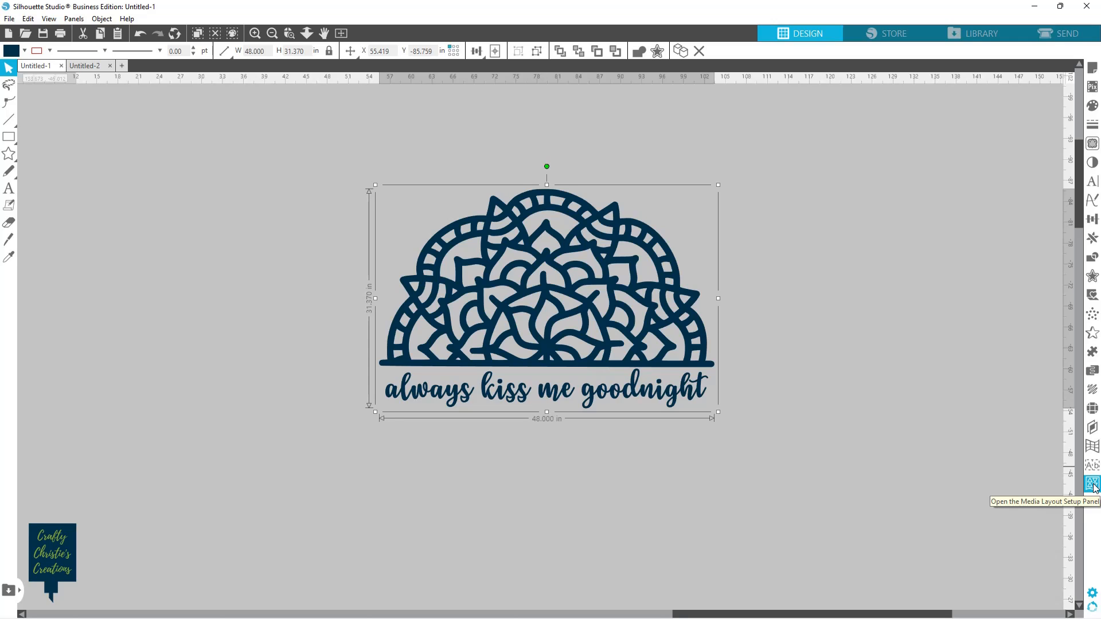
- Open Media Layout Setup and enable the split-screen preview of twelve 12x12 tiles
left_click(1092, 484)
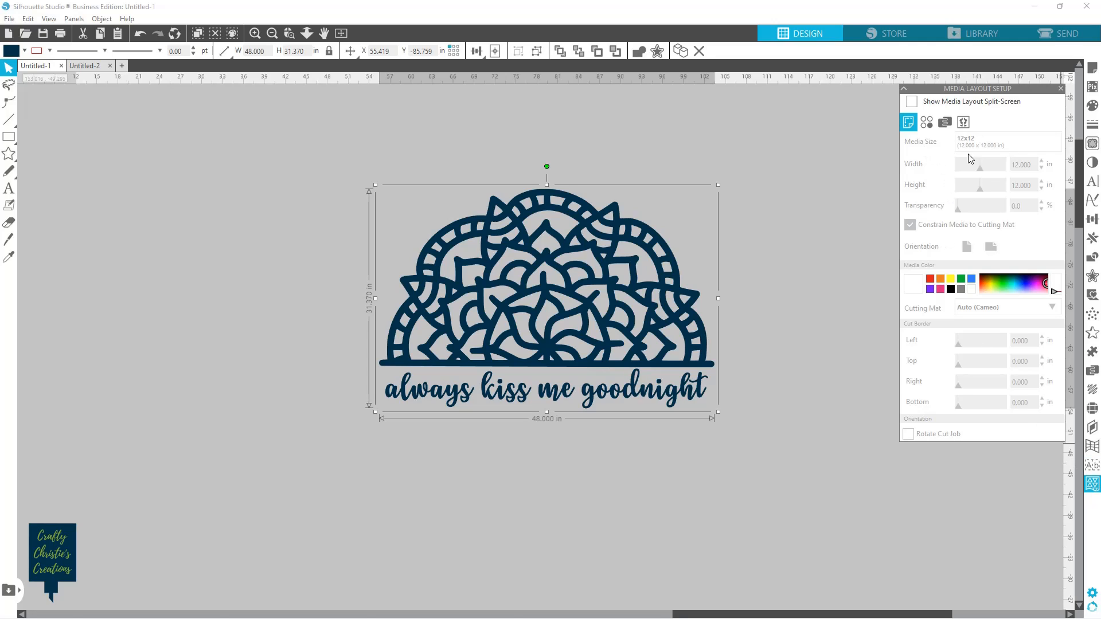
mouse_move(985, 378)
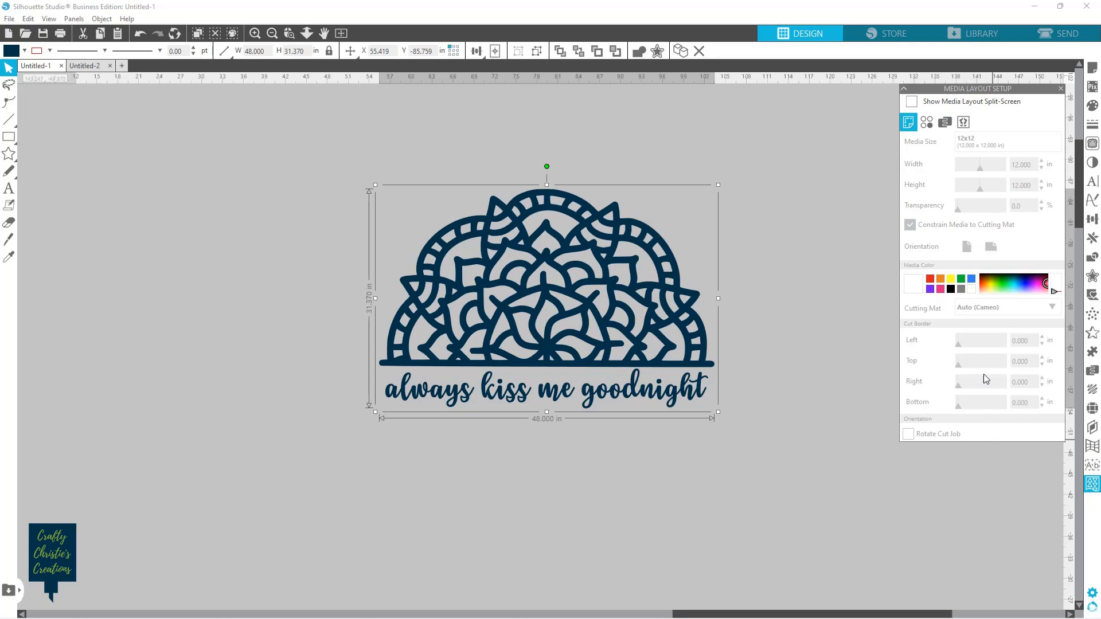
mouse_move(962, 117)
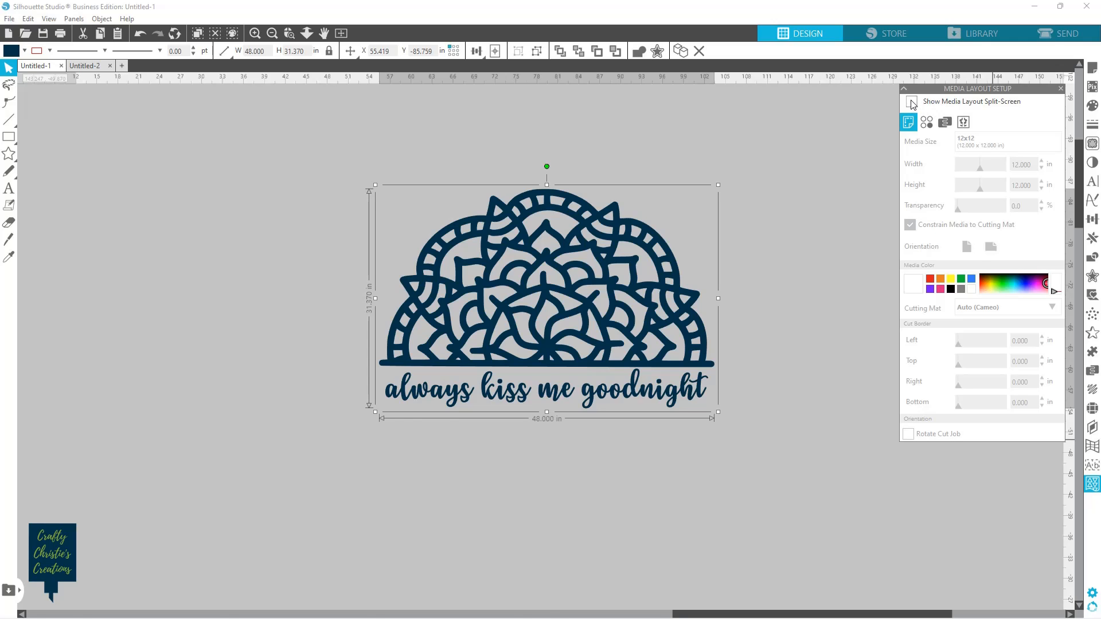
left_click(911, 102)
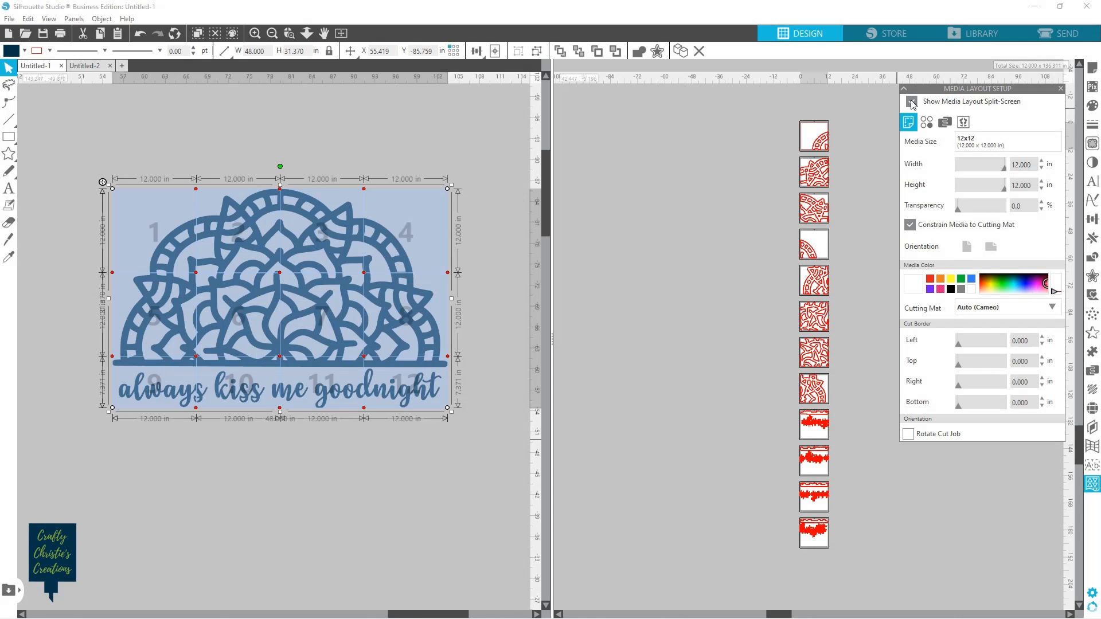
- Open the Media Size list showing 12x12, Letter, A4, A5, A6, 5x7 and Printer
left_click(911, 102)
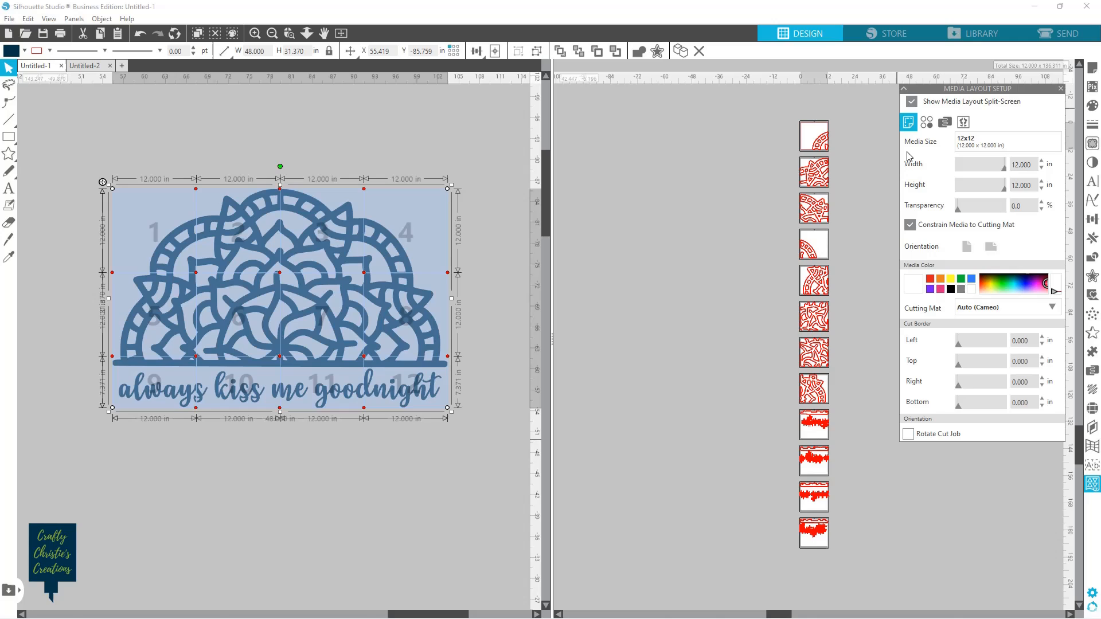
left_click(1007, 142)
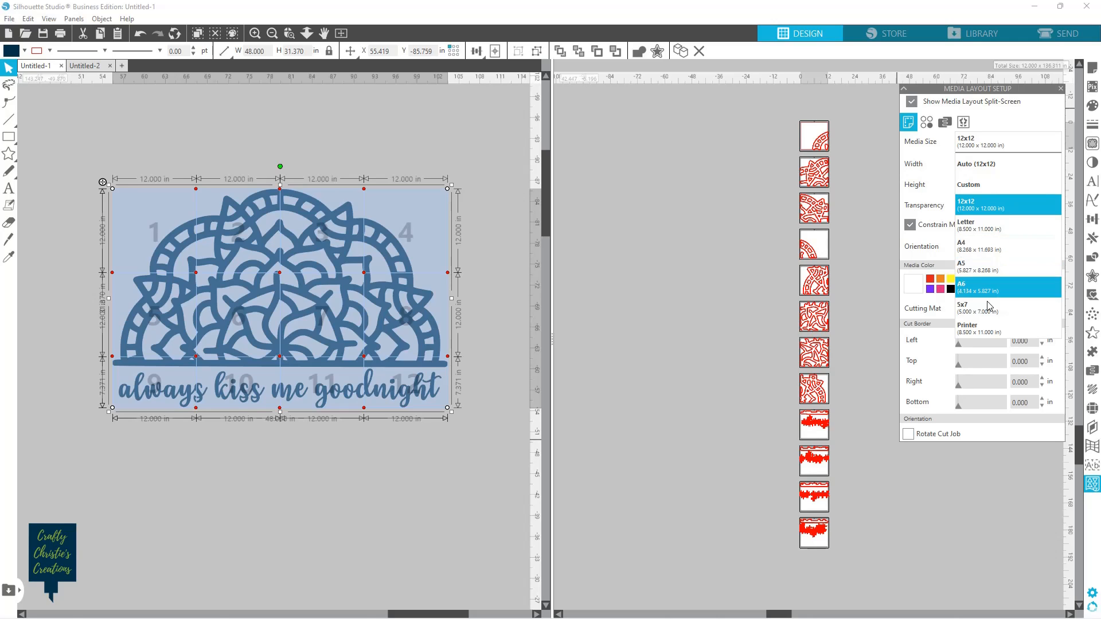
- Try Printer media size, then set the media back to 12x12
left_click(977, 328)
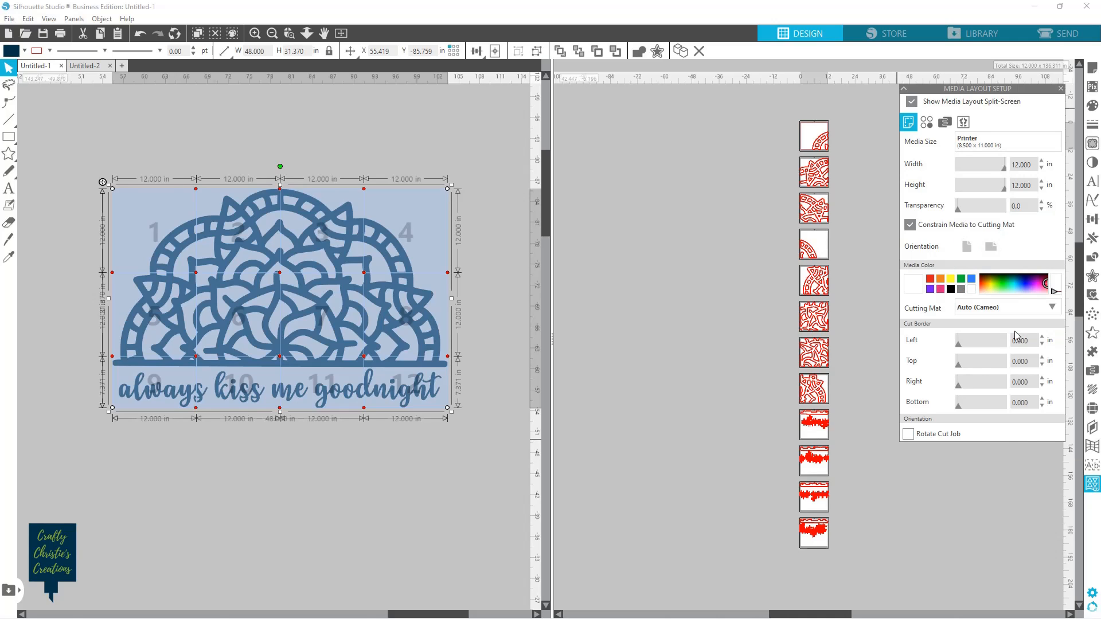
left_click(966, 246)
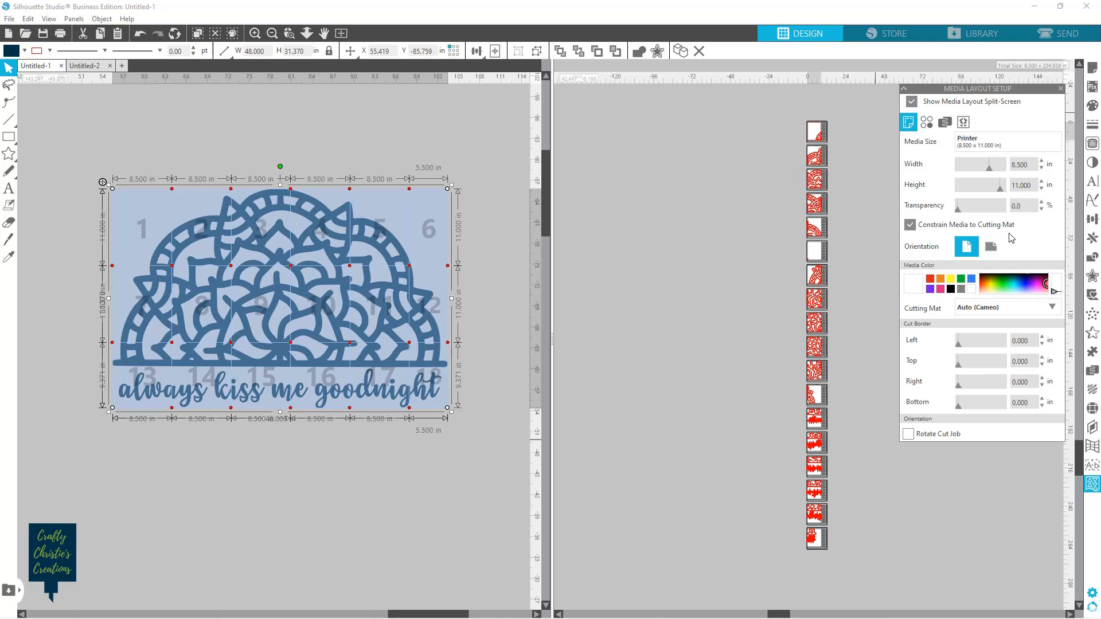
mouse_move(836, 192)
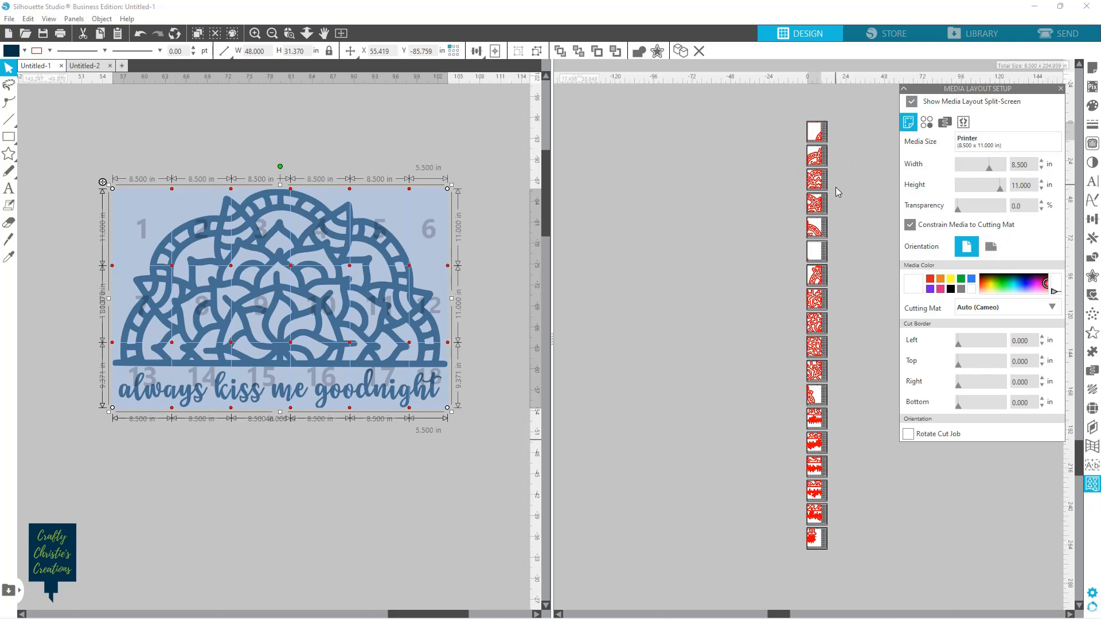
mouse_move(433, 389)
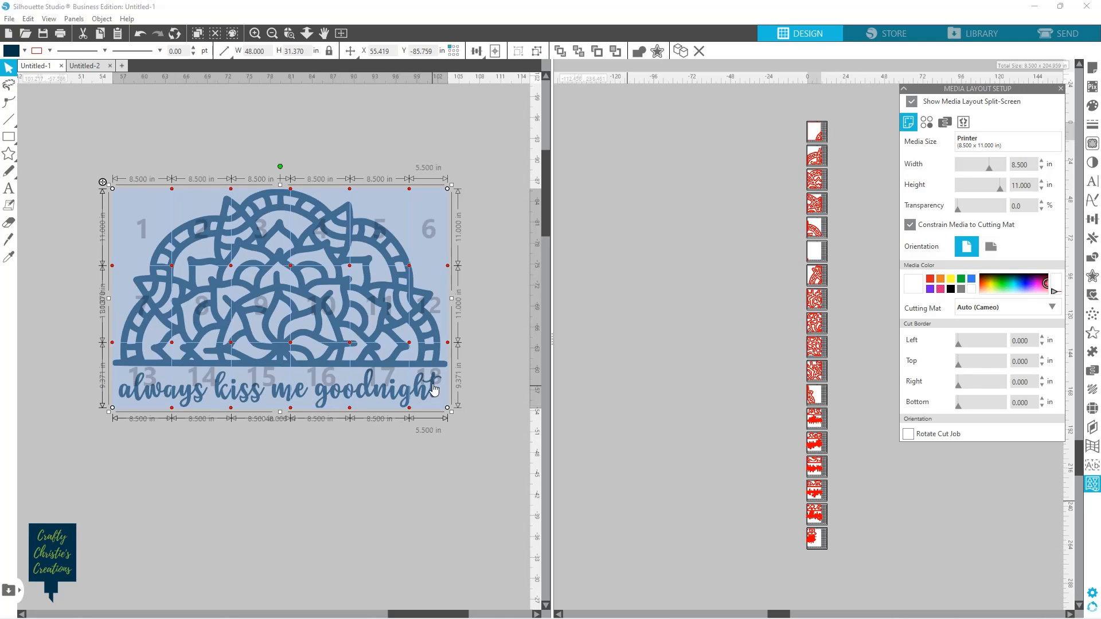
mouse_move(440, 300)
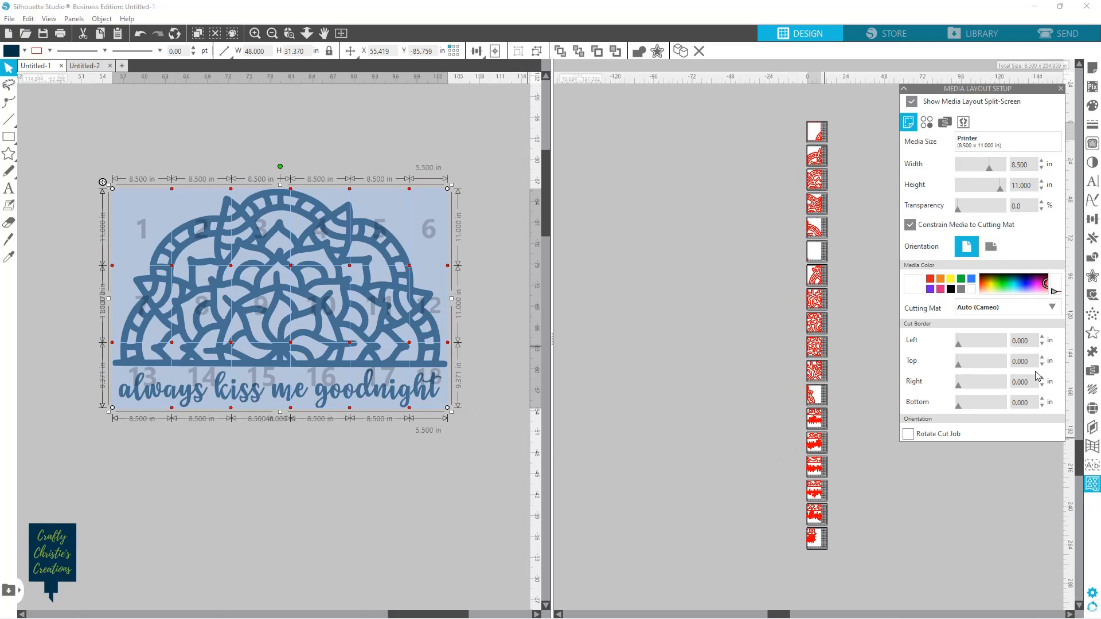
mouse_move(1069, 220)
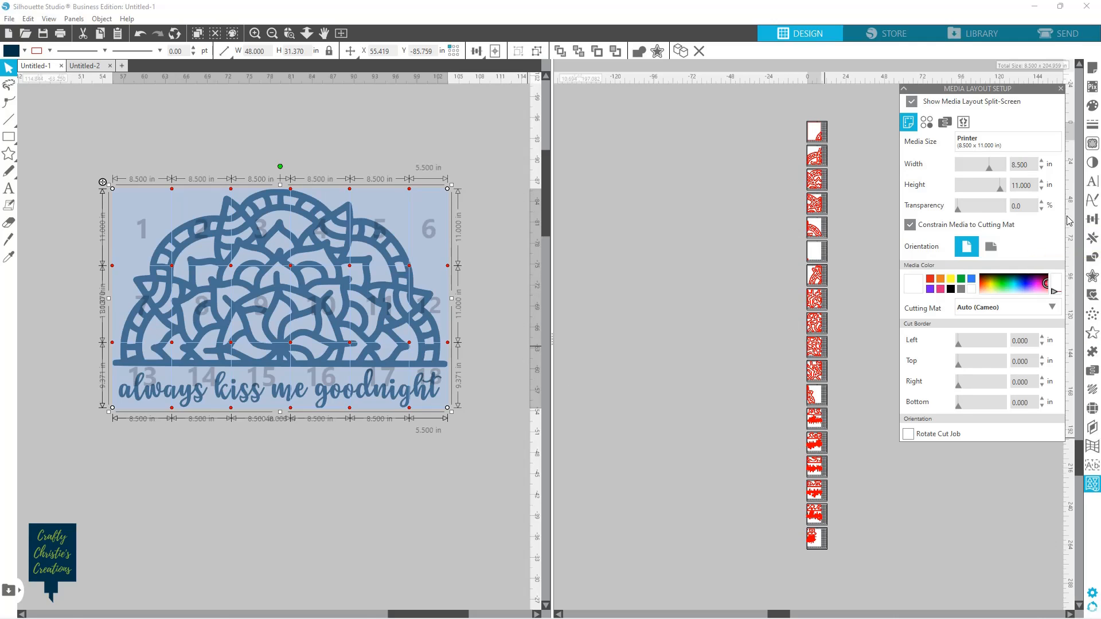
left_click(1006, 142)
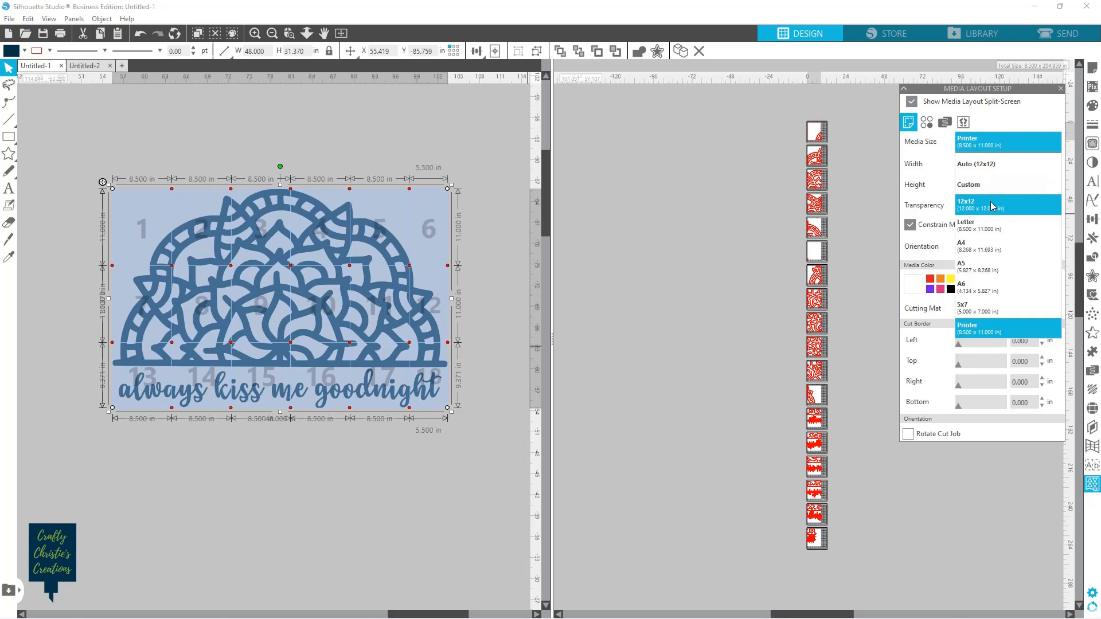
left_click(989, 204)
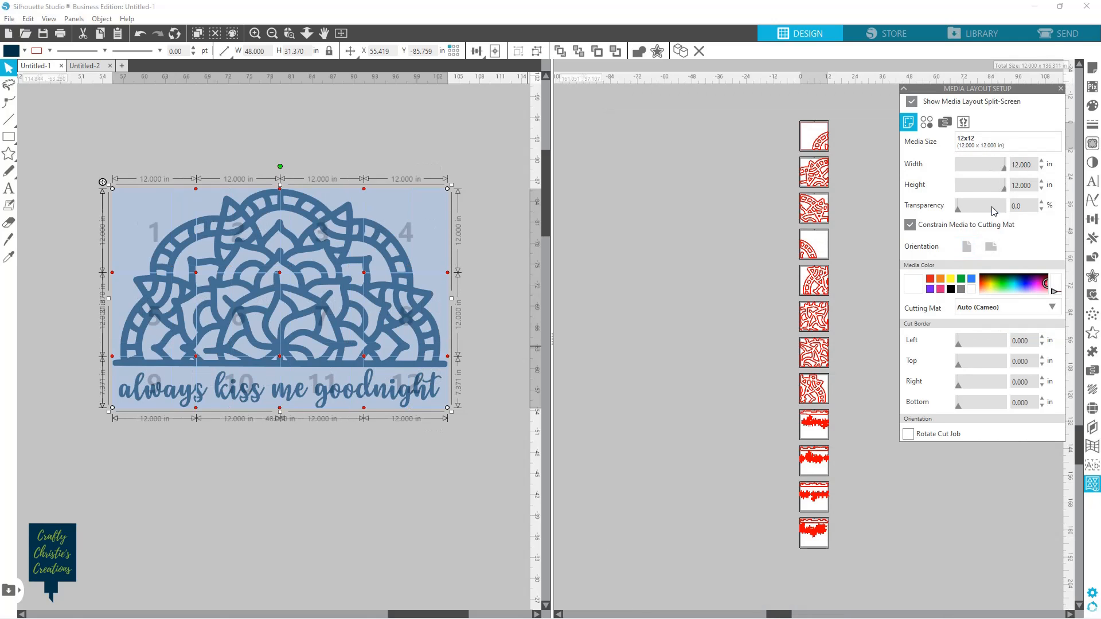
mouse_move(388, 399)
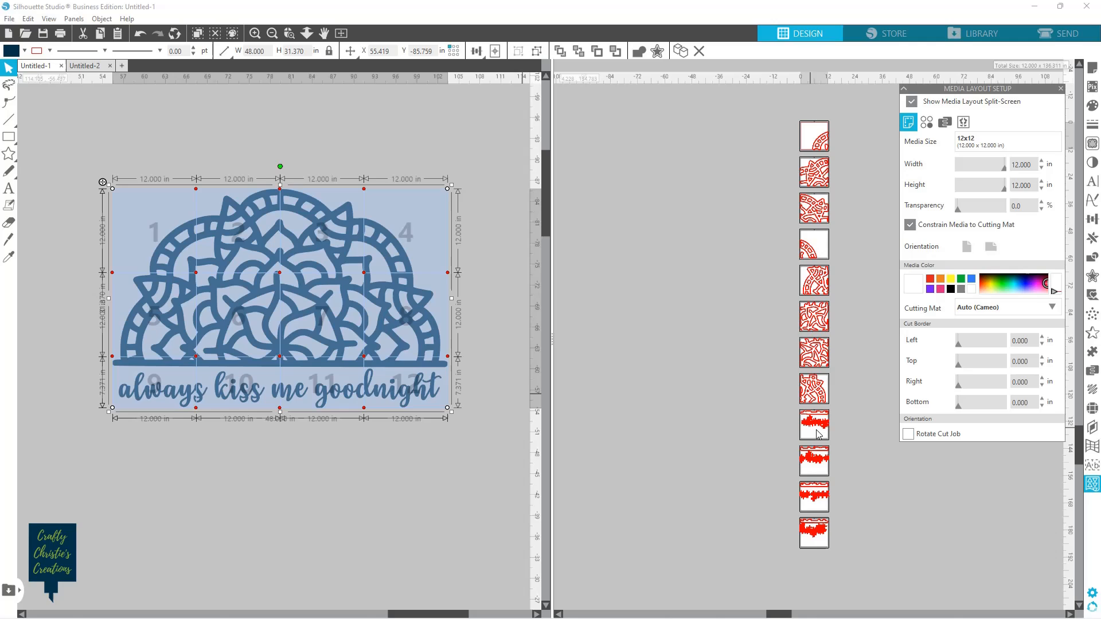
mouse_move(829, 490)
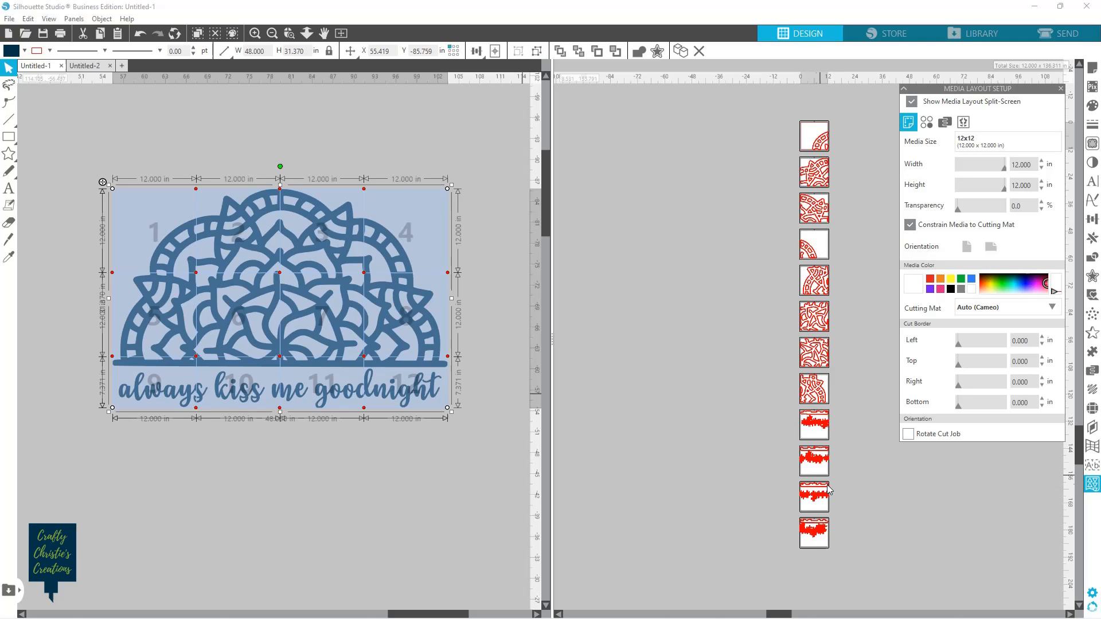
mouse_move(863, 534)
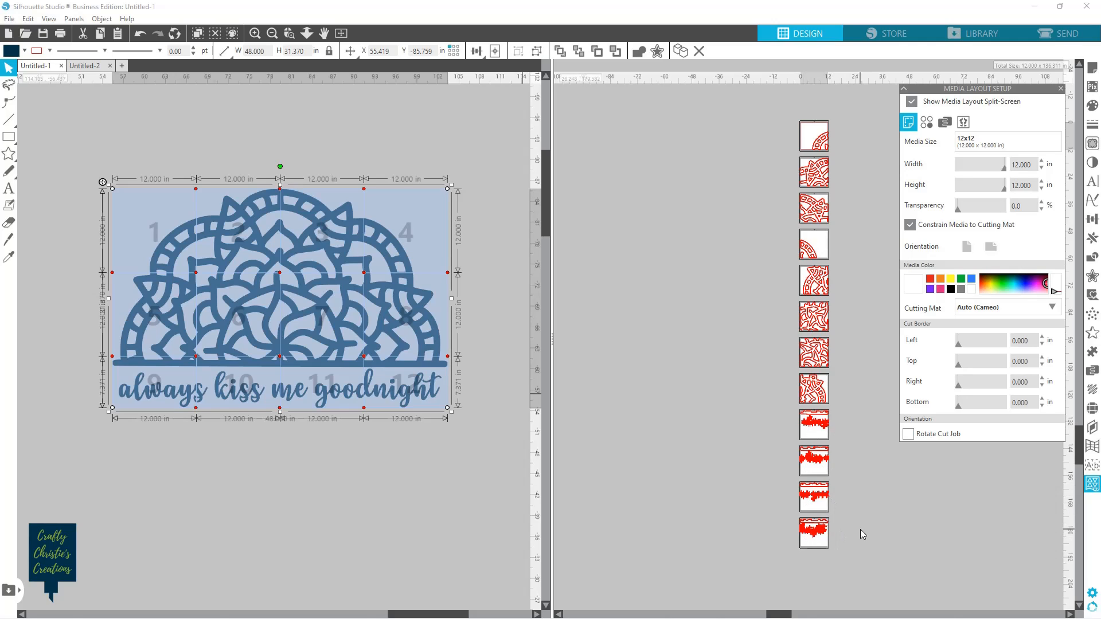
left_click(964, 121)
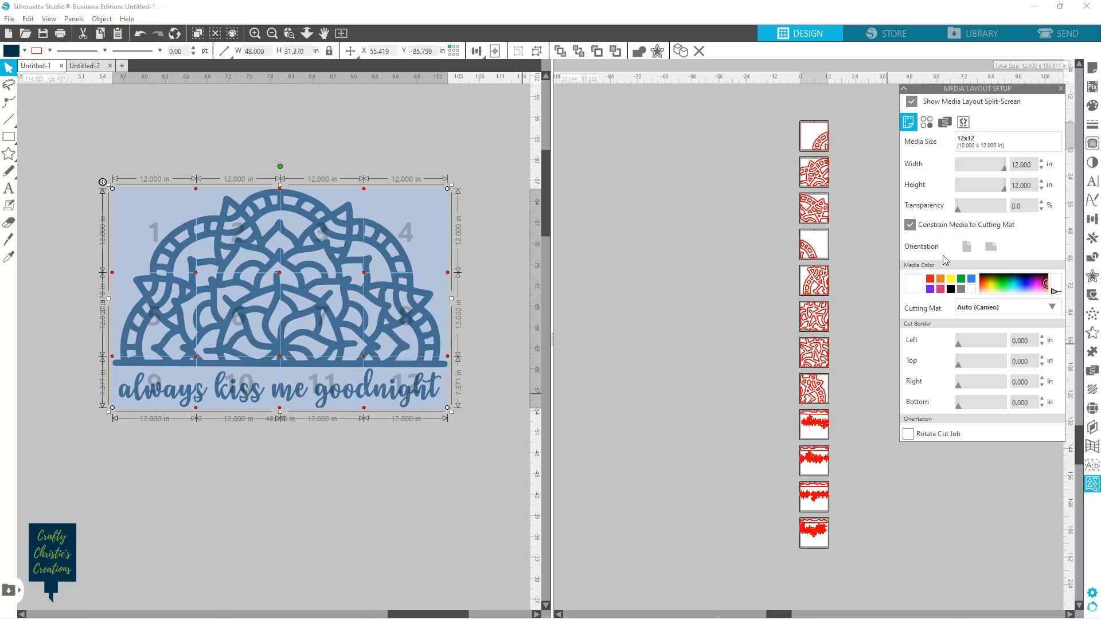
mouse_move(1040, 432)
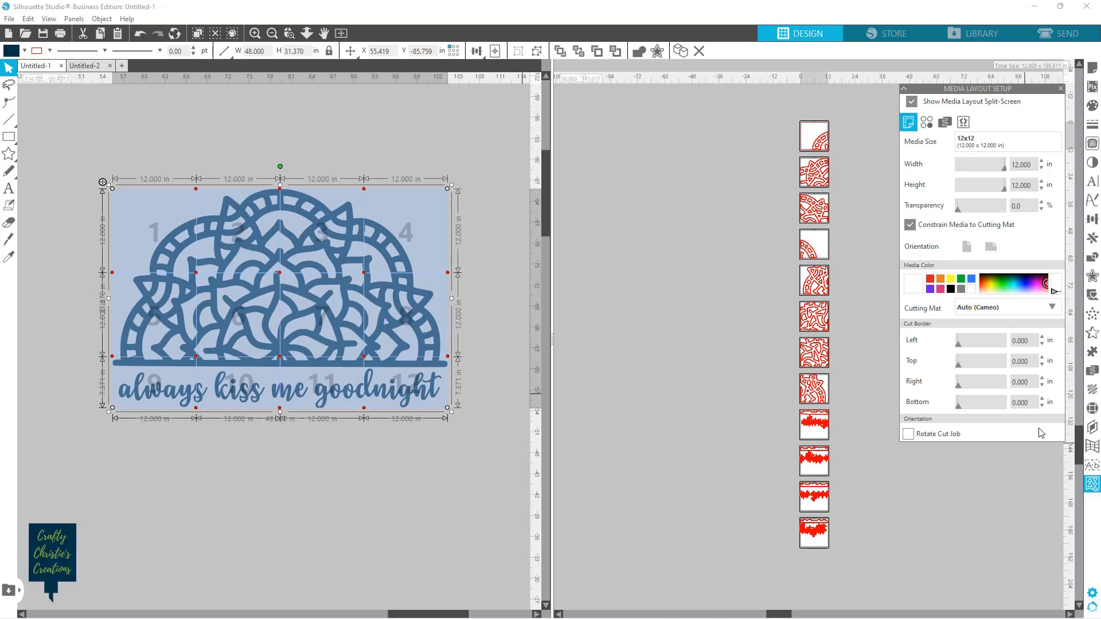
- Browse the Replicate row-and-column settings, then display the Nesting options
left_click(926, 122)
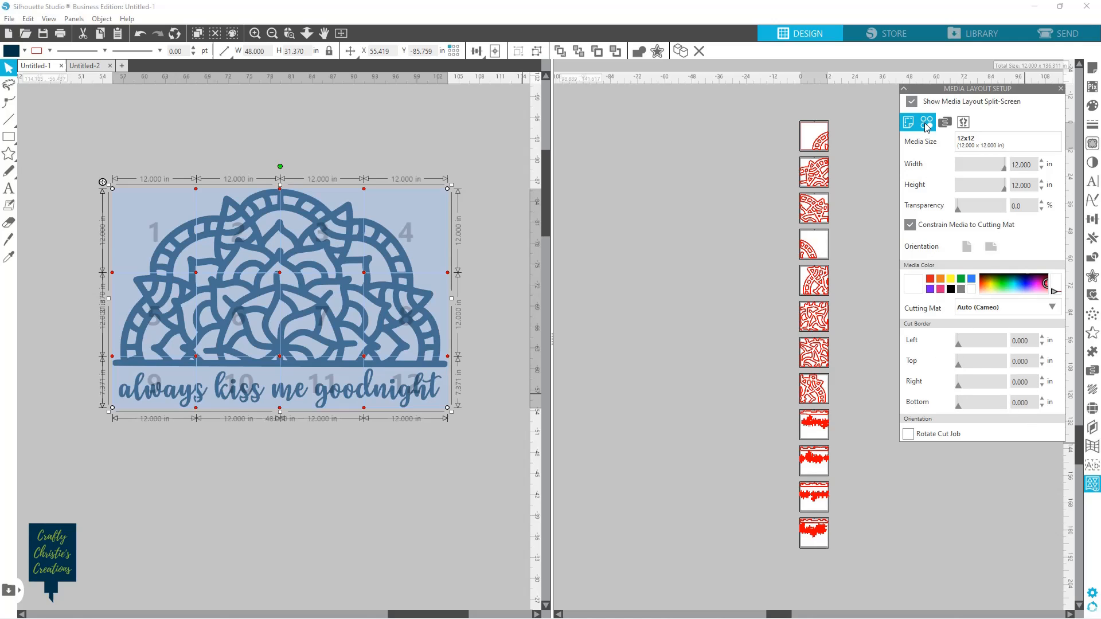
left_click(926, 121)
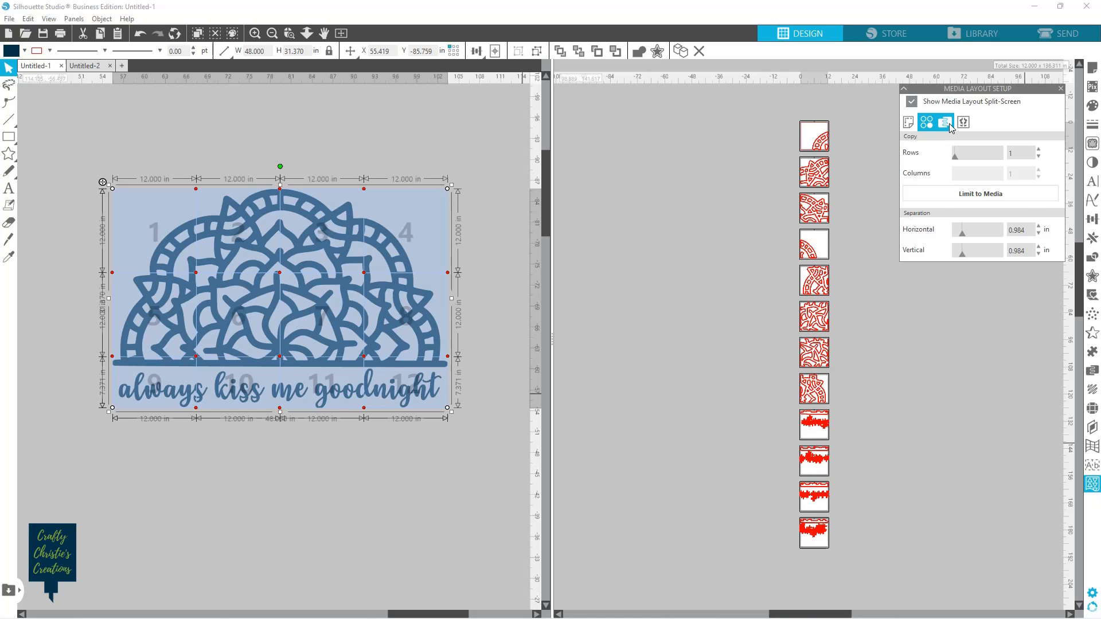
left_click(944, 121)
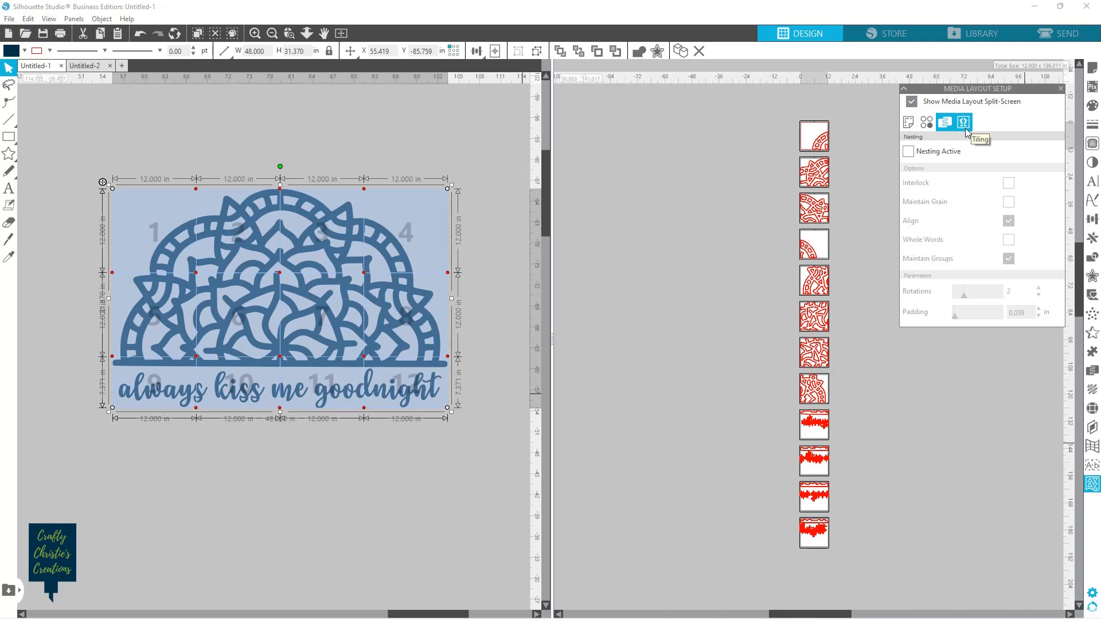
- Show the Tiling settings and restrict output to tile 10, the 'kiss' panel
left_click(964, 122)
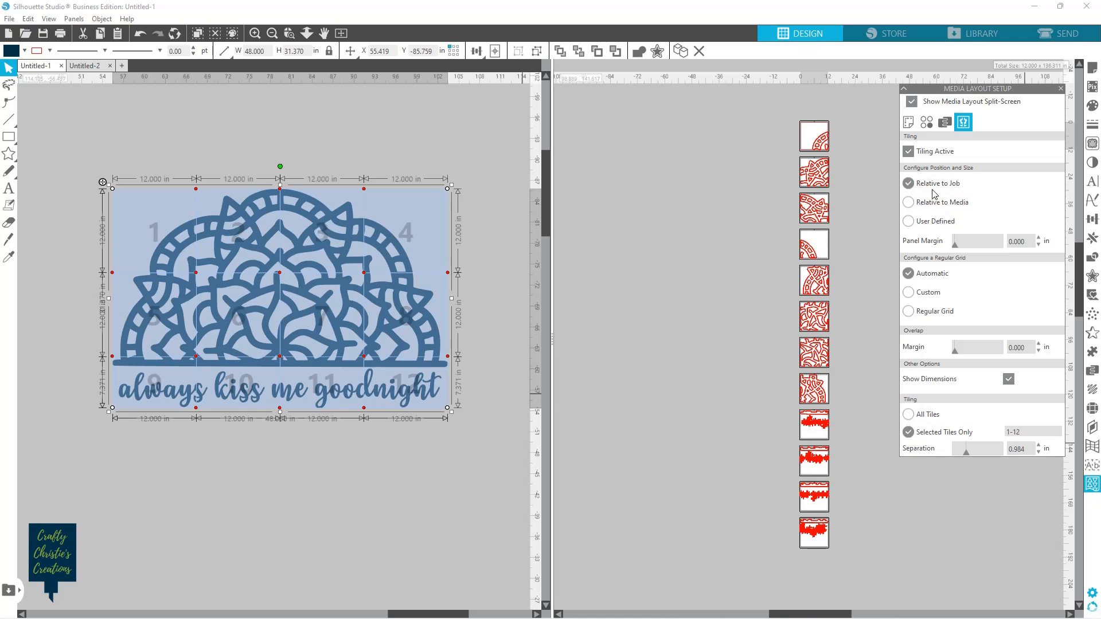
mouse_move(959, 286)
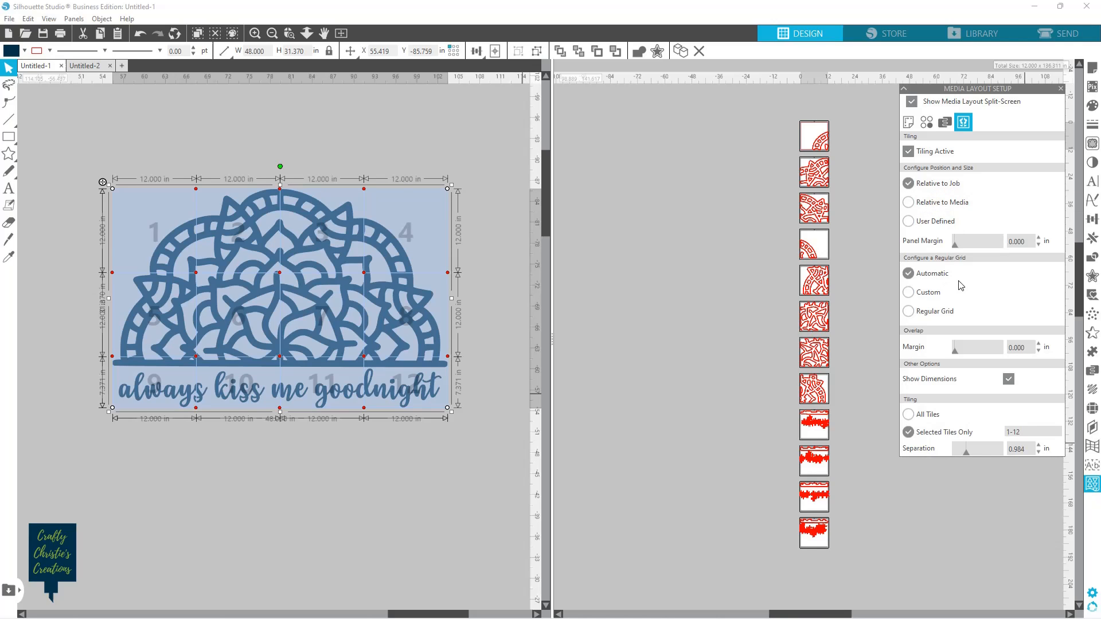
mouse_move(940, 282)
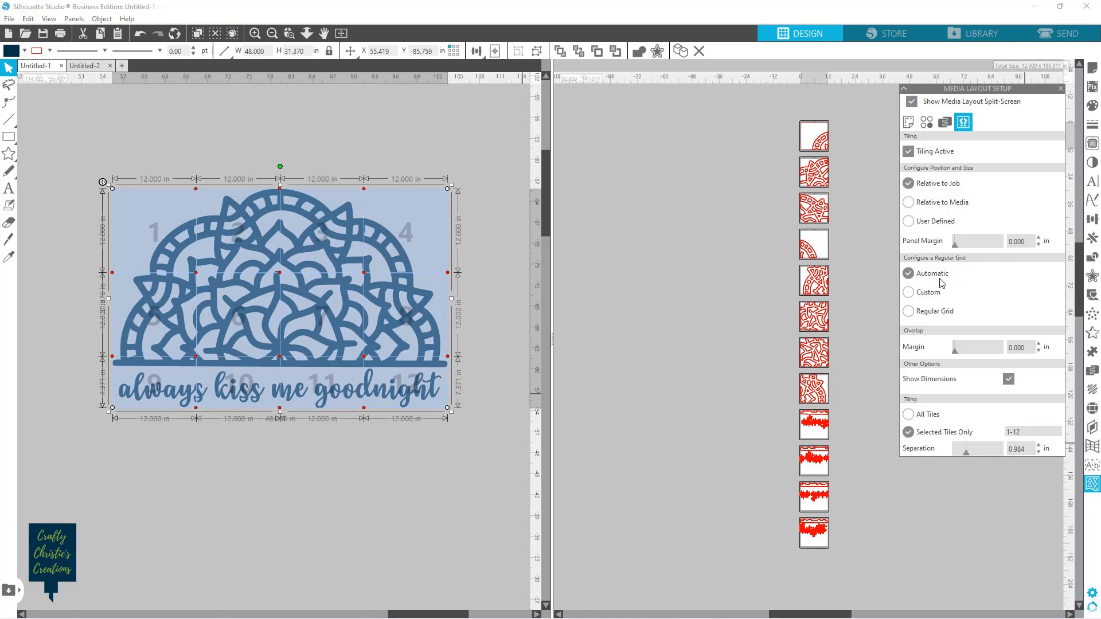
mouse_move(939, 280)
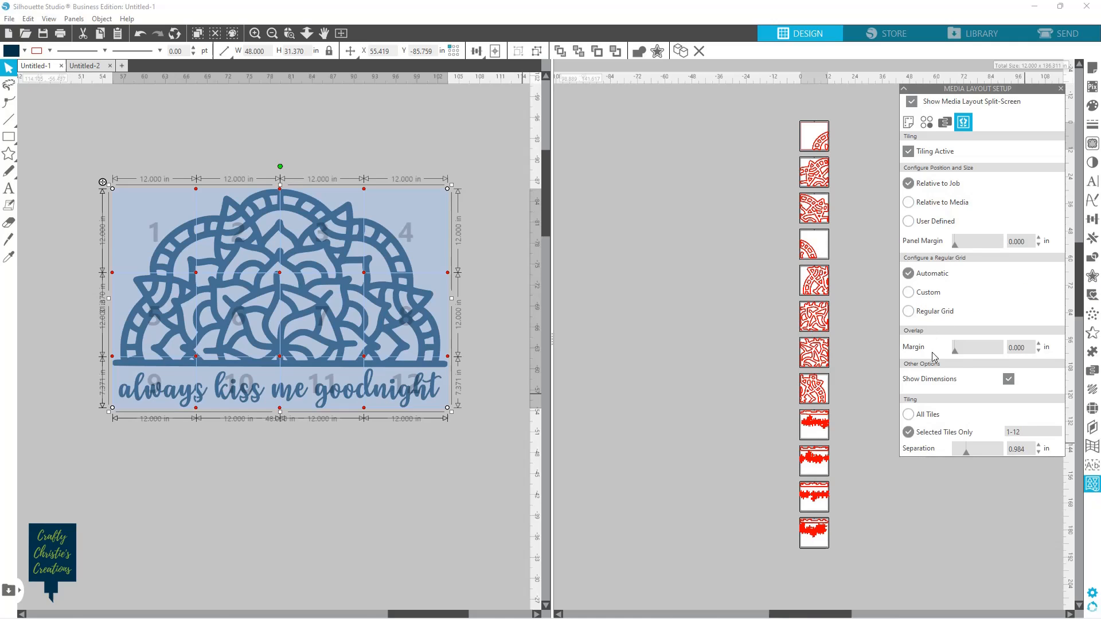
mouse_move(980, 386)
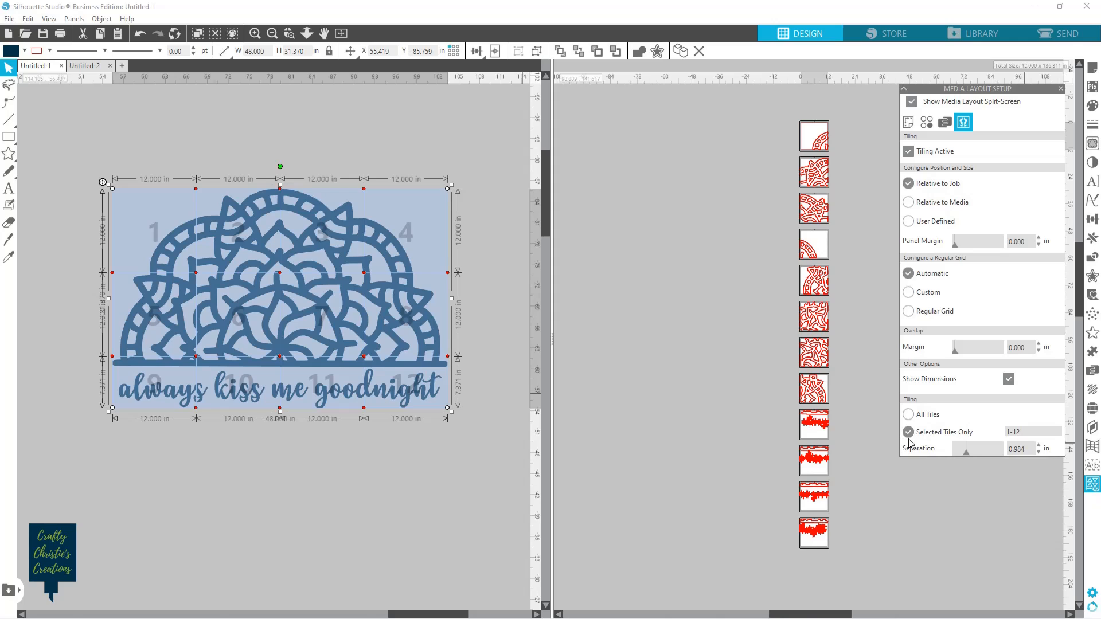
left_click(908, 414)
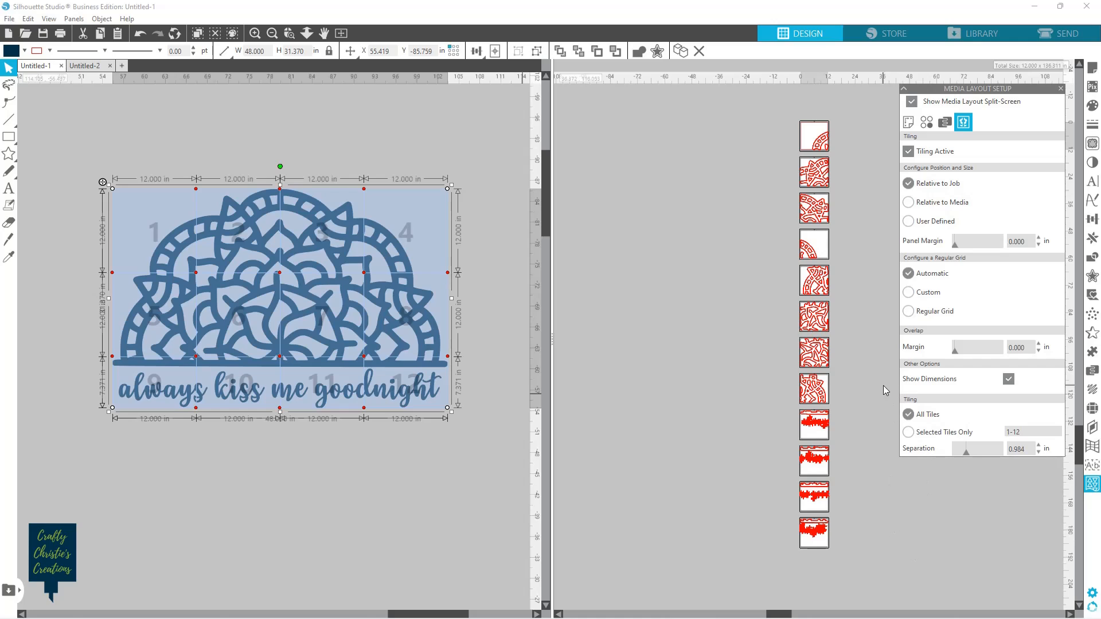
left_click(907, 432)
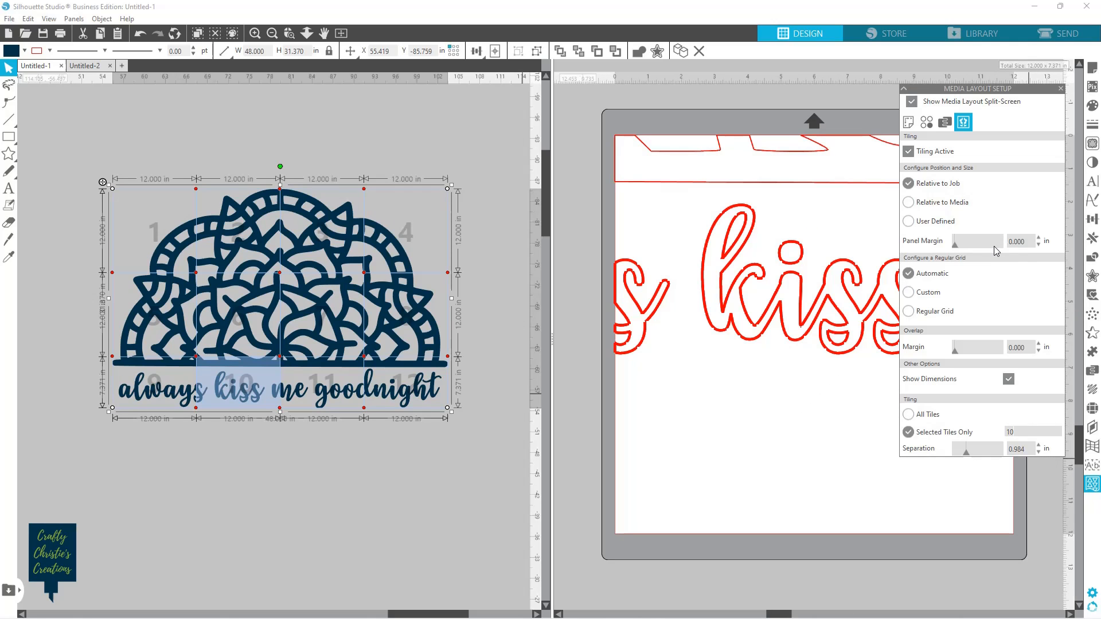
left_click_drag(983, 89, 738, 185)
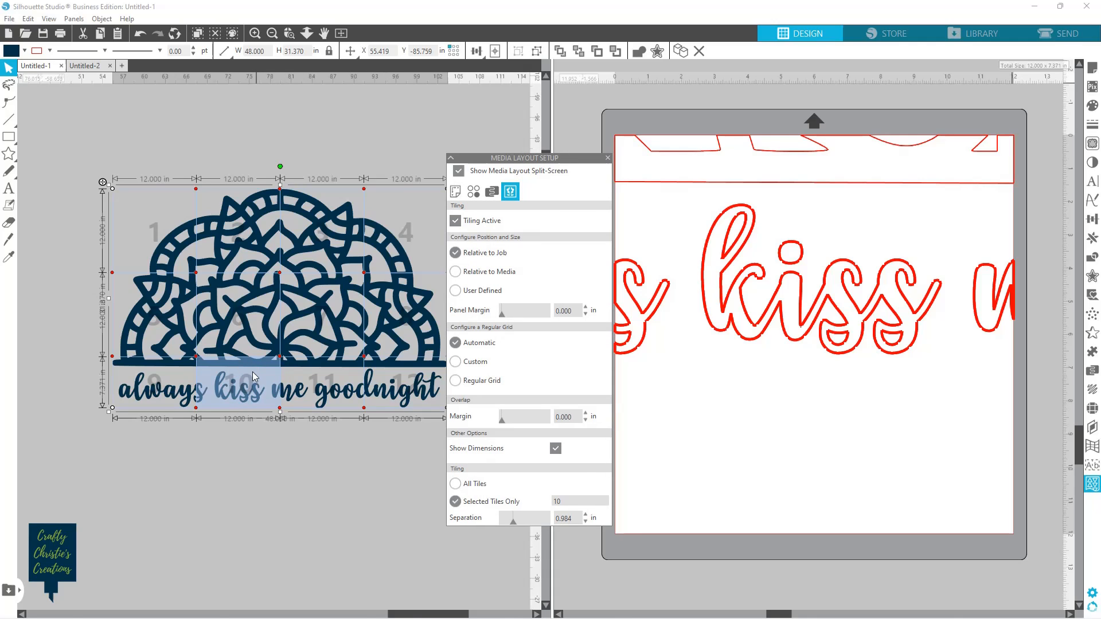
mouse_move(214, 373)
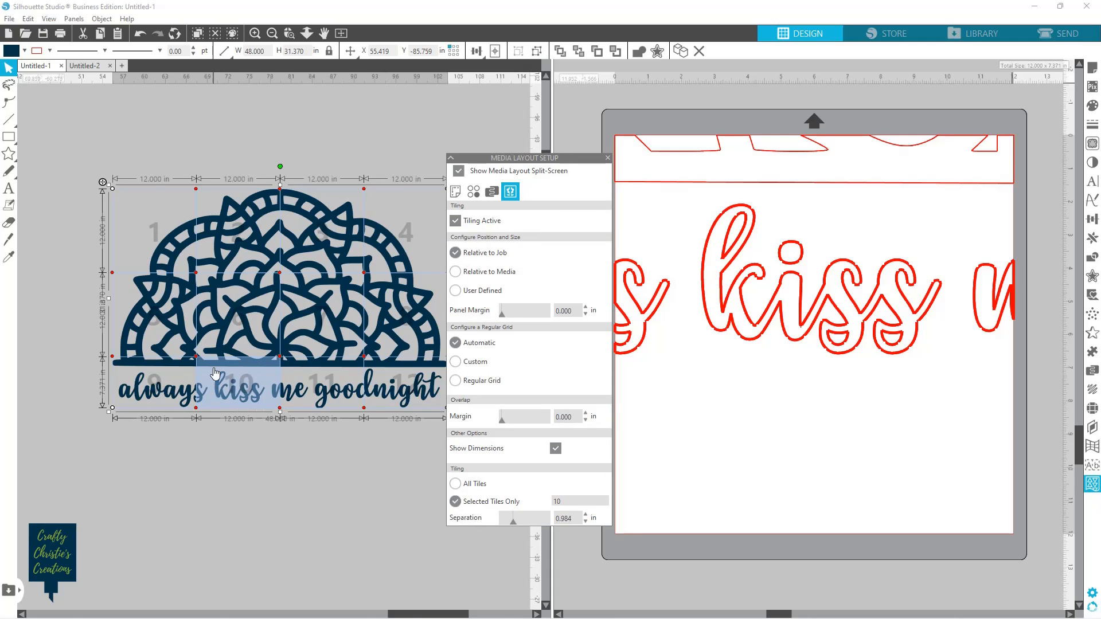
mouse_move(686, 296)
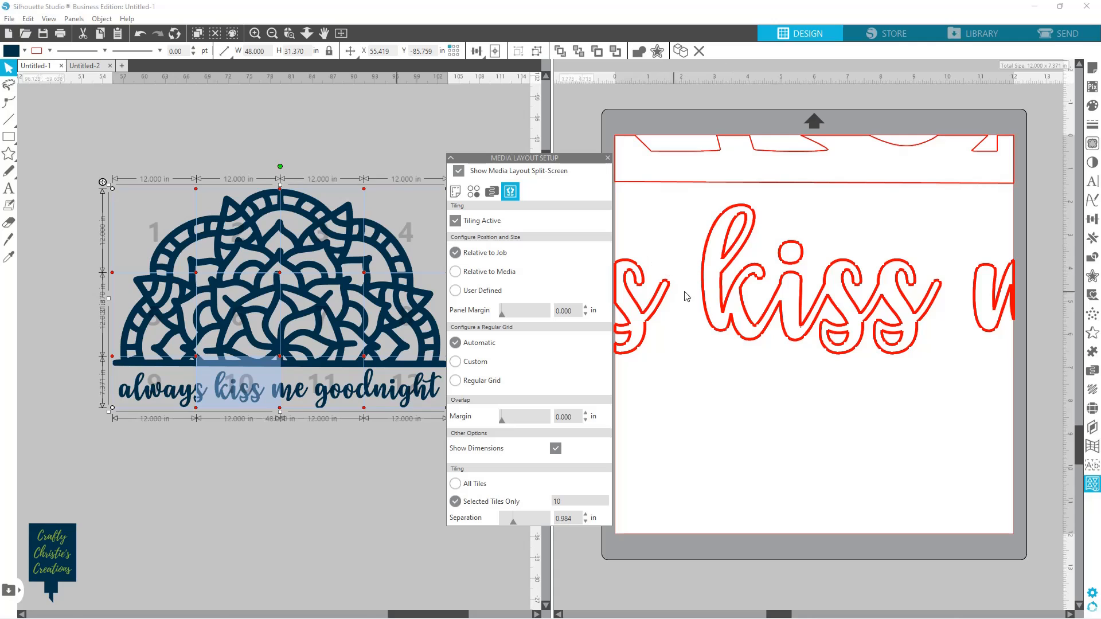
mouse_move(690, 321)
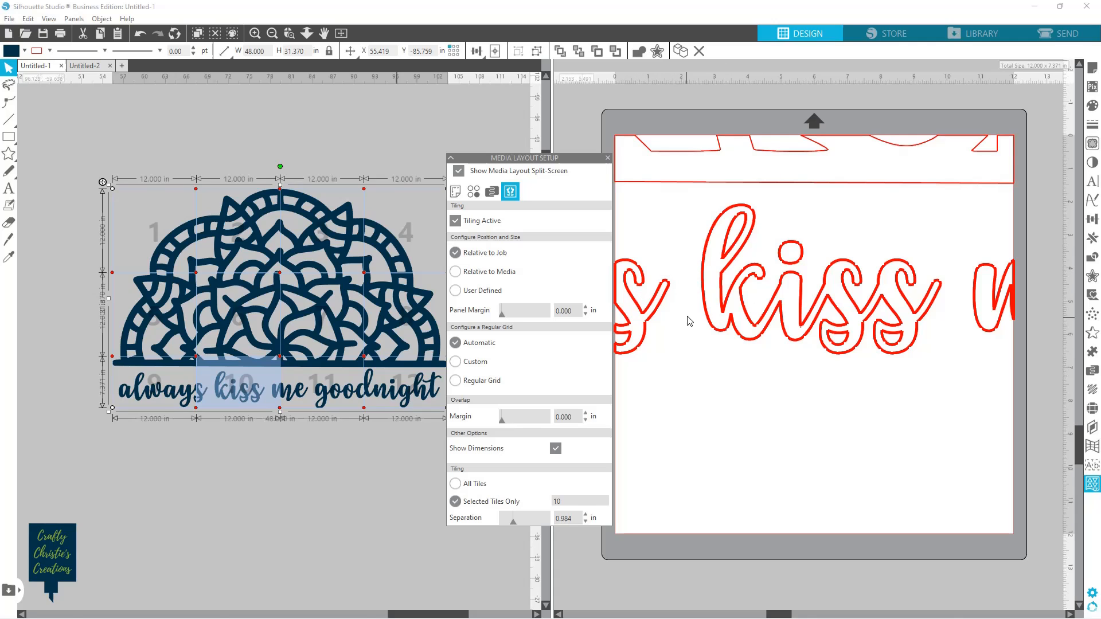
mouse_move(990, 323)
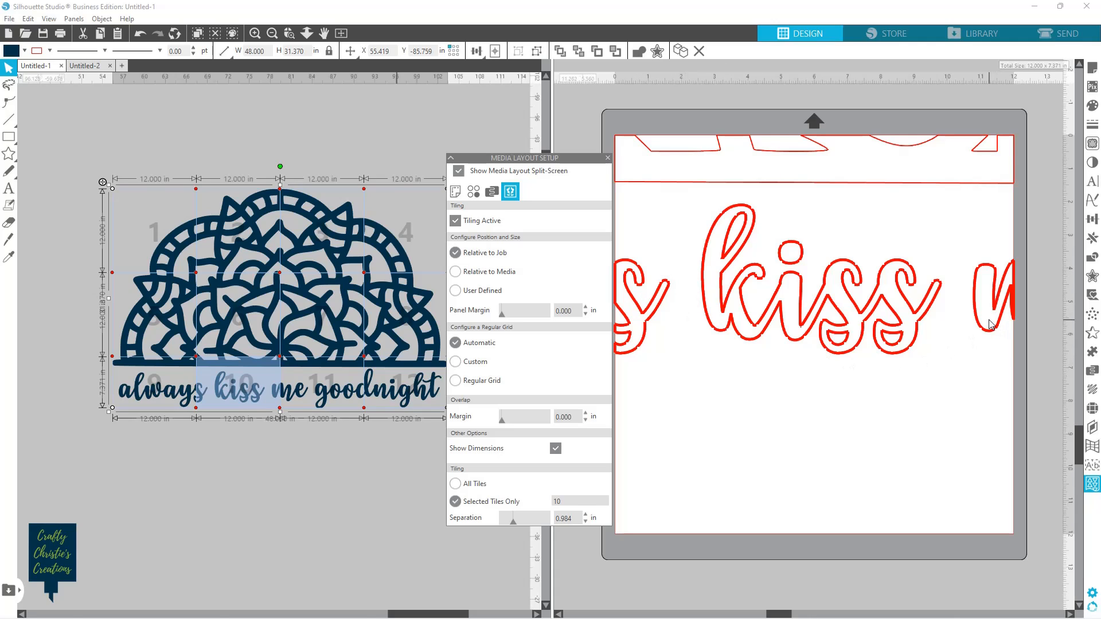
mouse_move(738, 178)
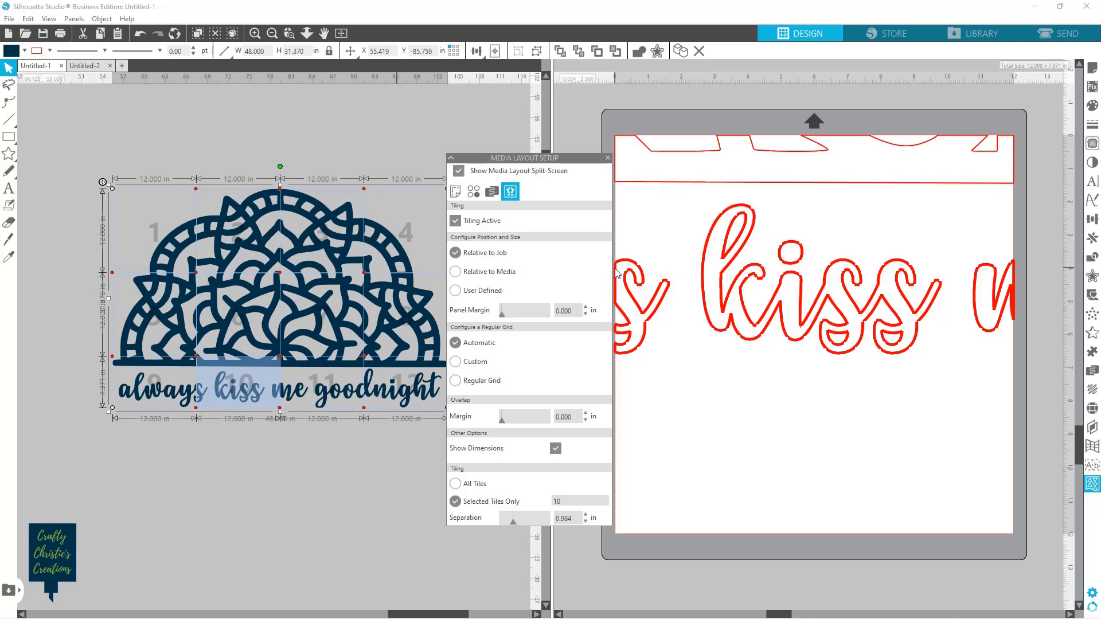
mouse_move(617, 336)
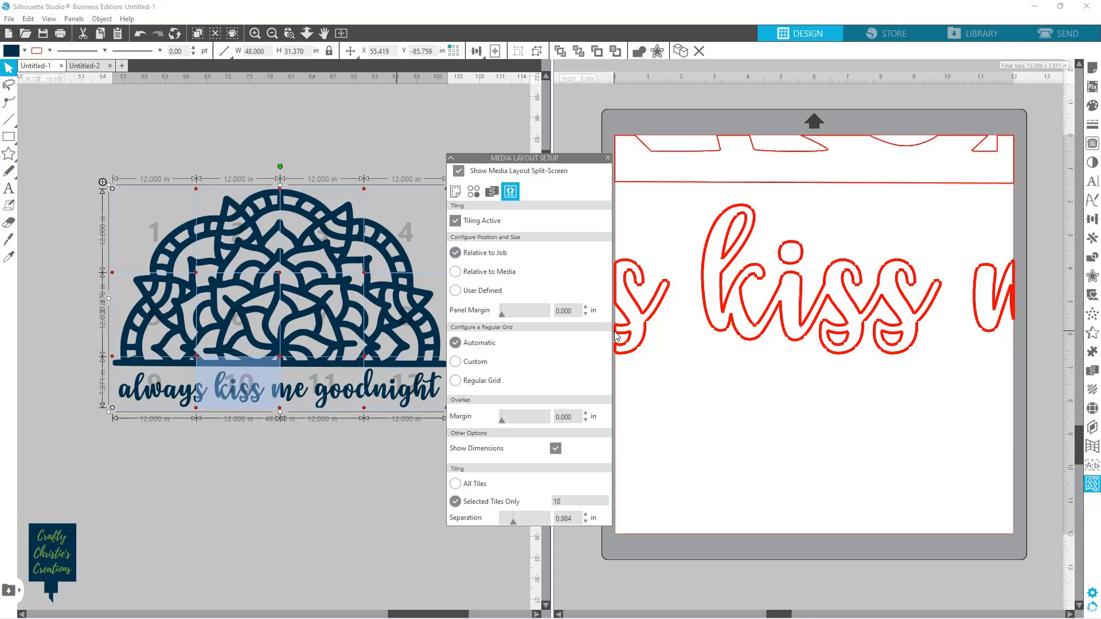
mouse_move(618, 320)
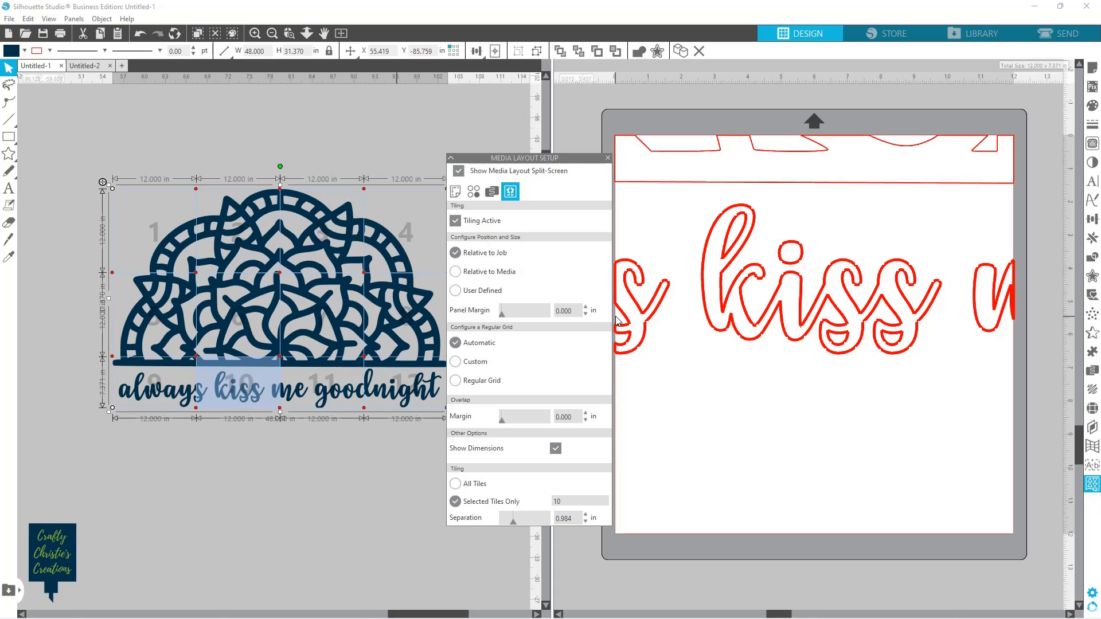
mouse_move(626, 139)
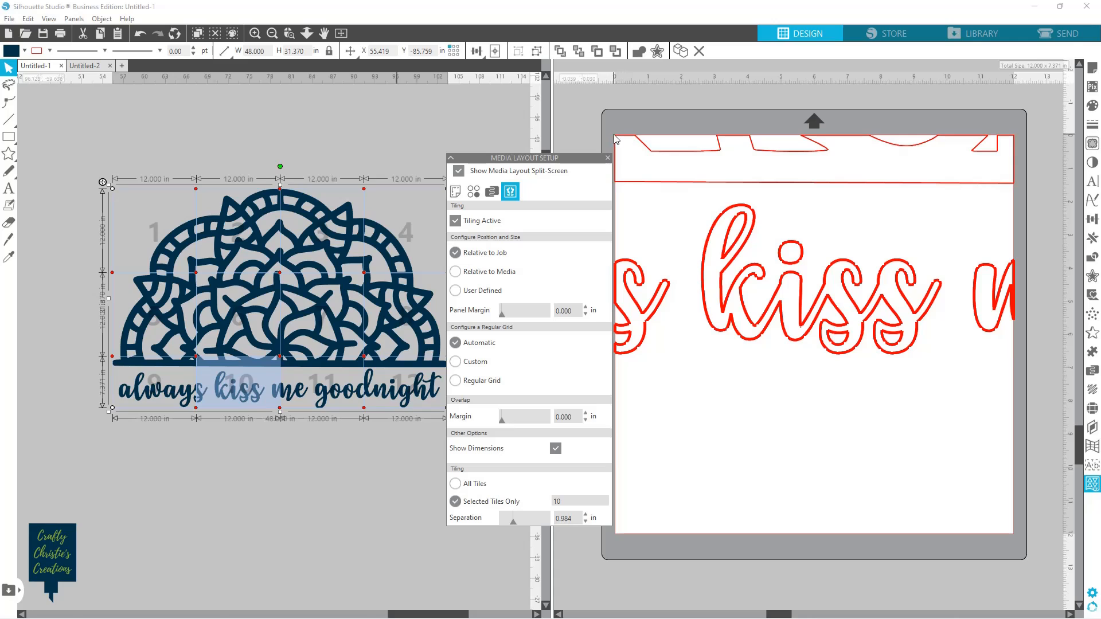
mouse_move(710, 169)
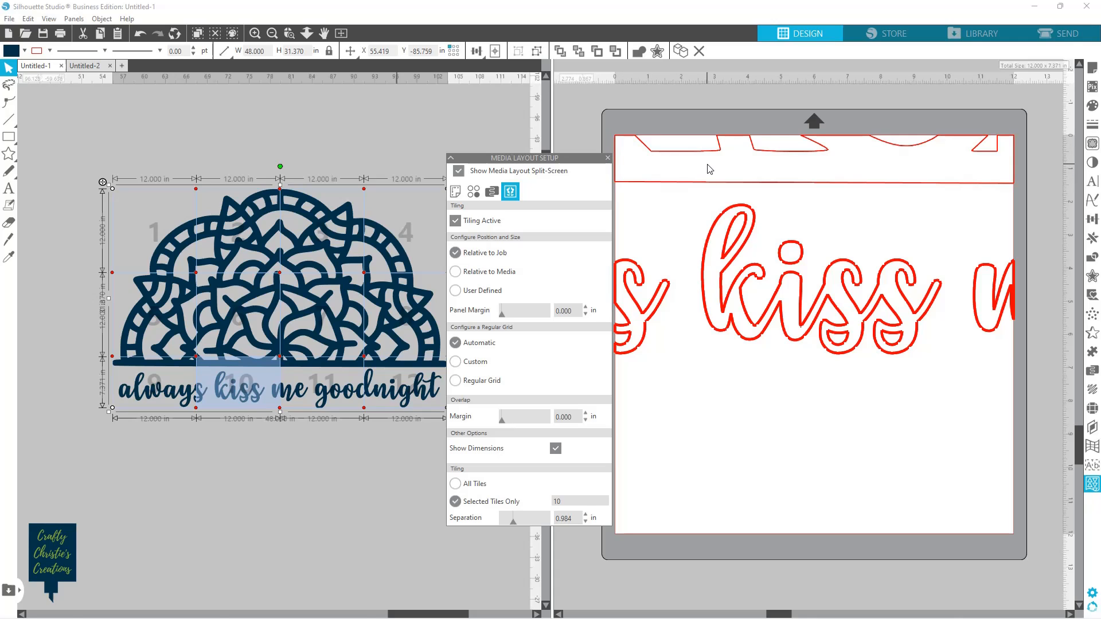
mouse_move(258, 364)
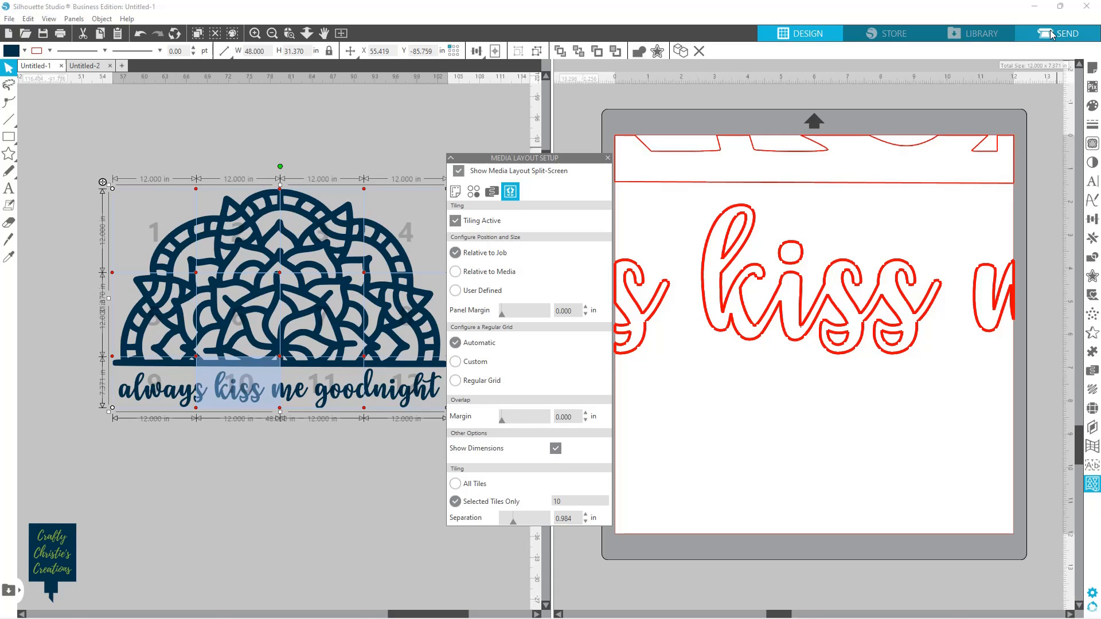
- Preview tile 10 in Send, then switch tiling to All Tiles and return to Send
left_click(1064, 34)
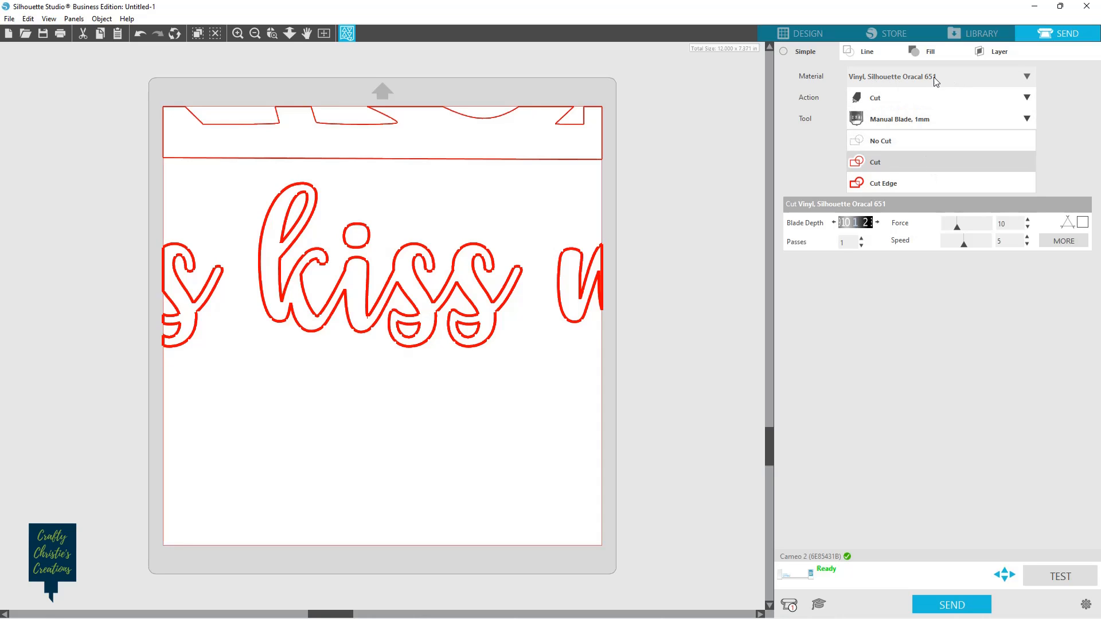
mouse_move(956, 82)
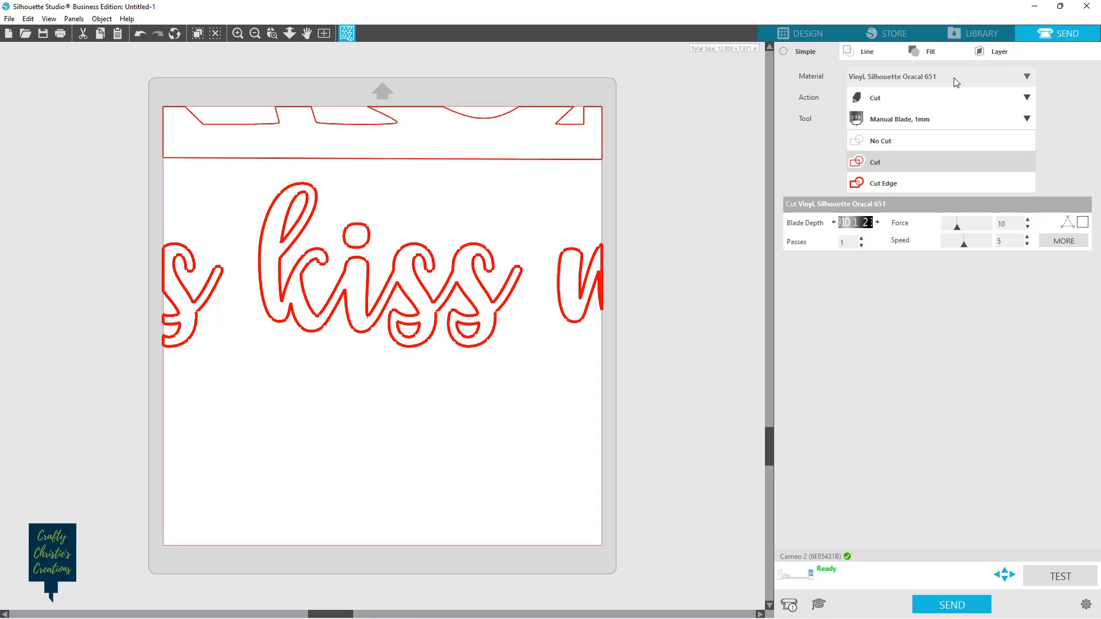
mouse_move(964, 83)
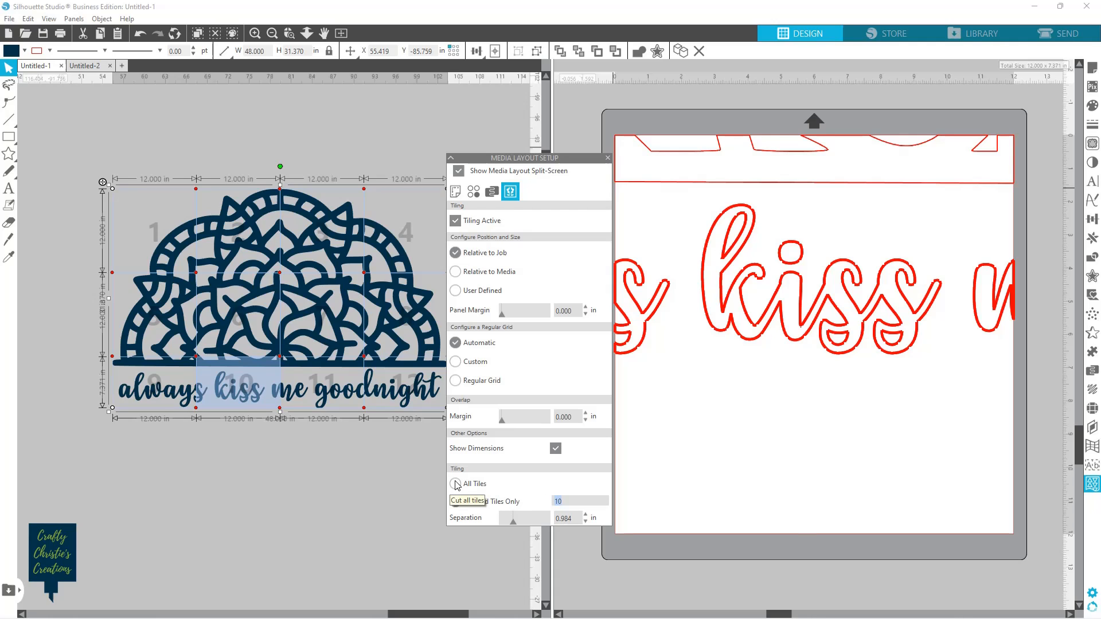
left_click(455, 484)
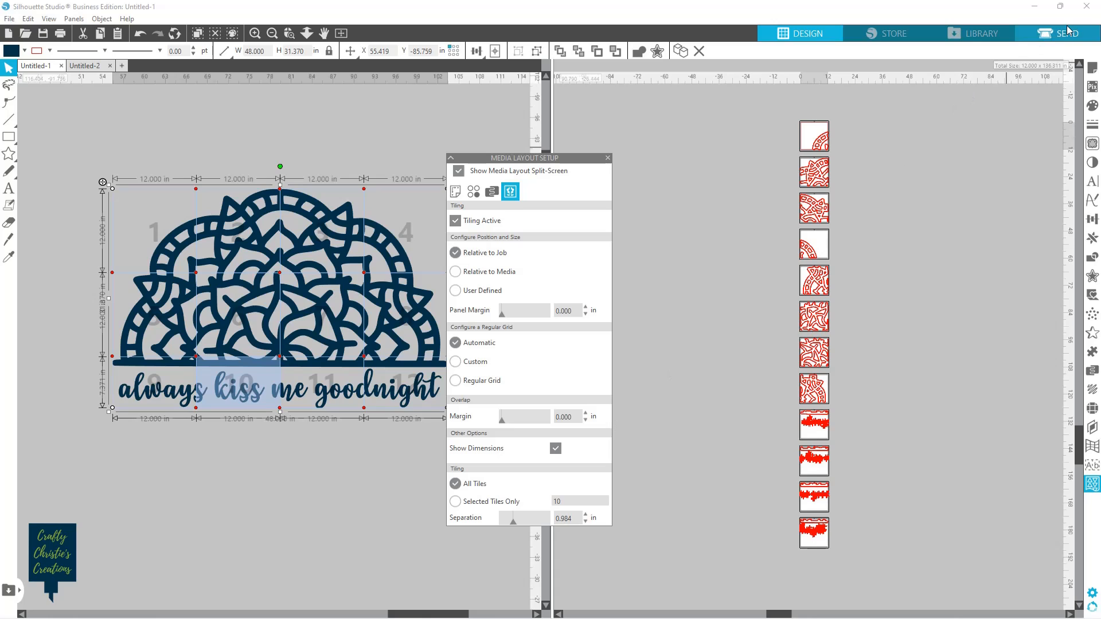
left_click(1065, 32)
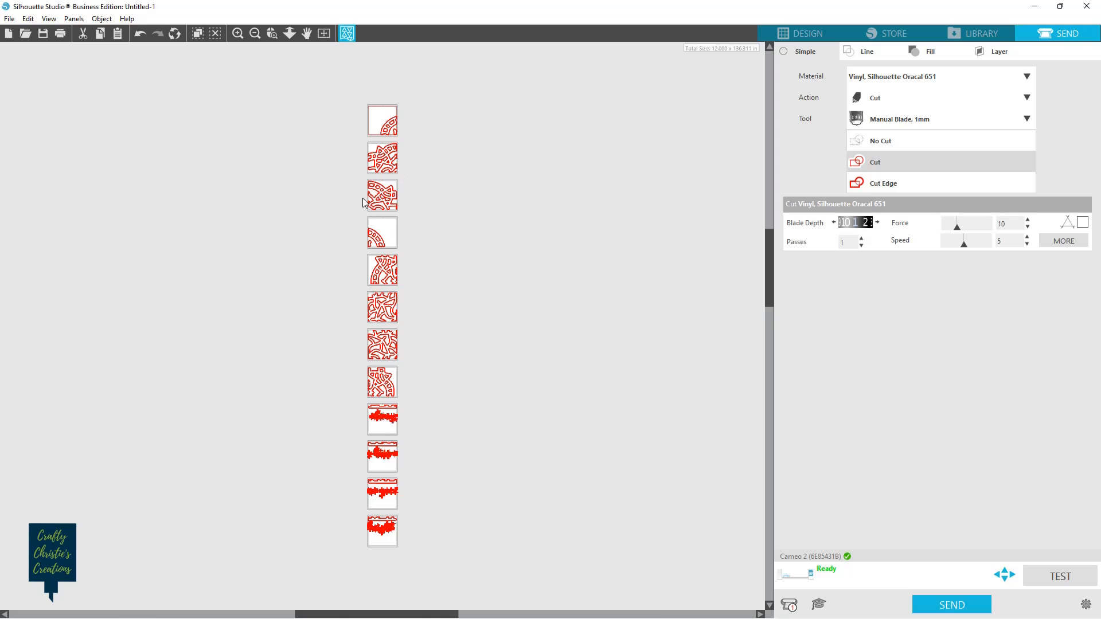
mouse_move(416, 177)
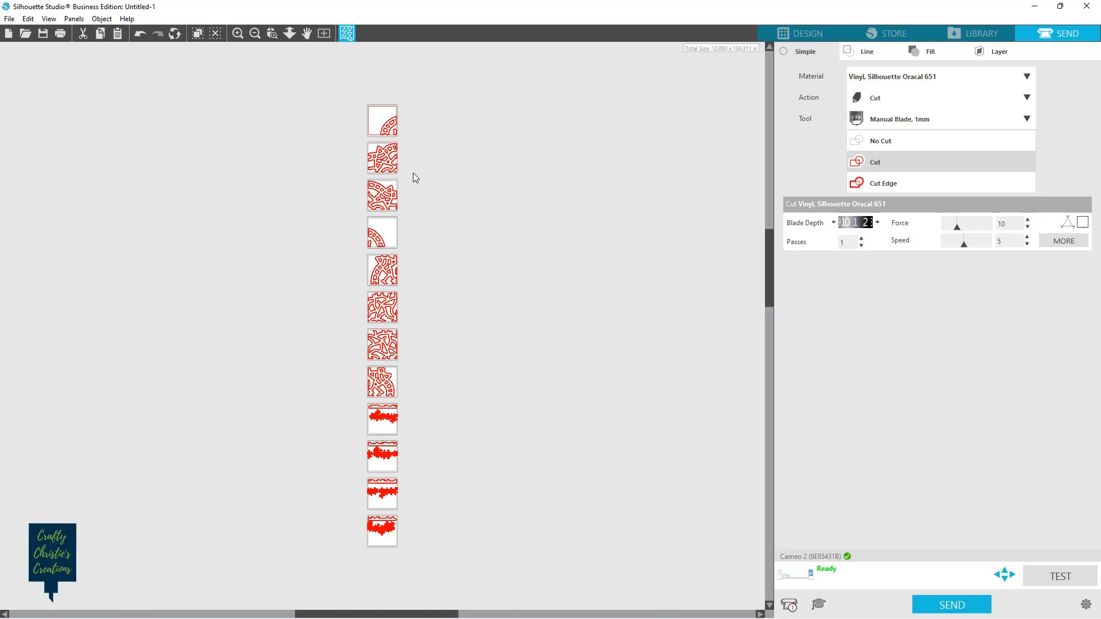
mouse_move(406, 181)
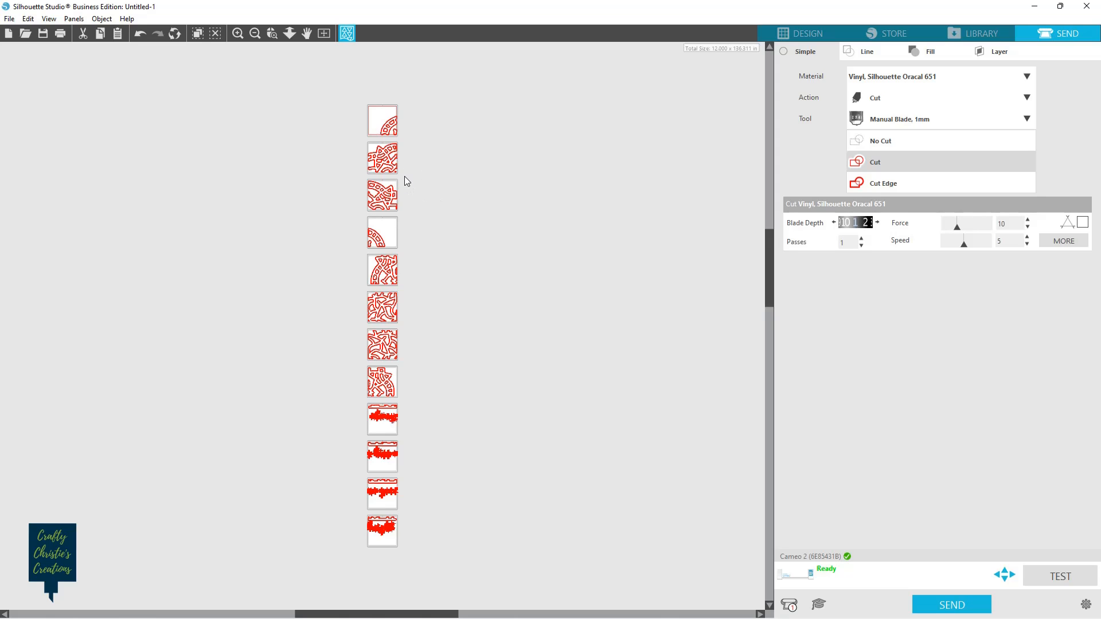
mouse_move(473, 206)
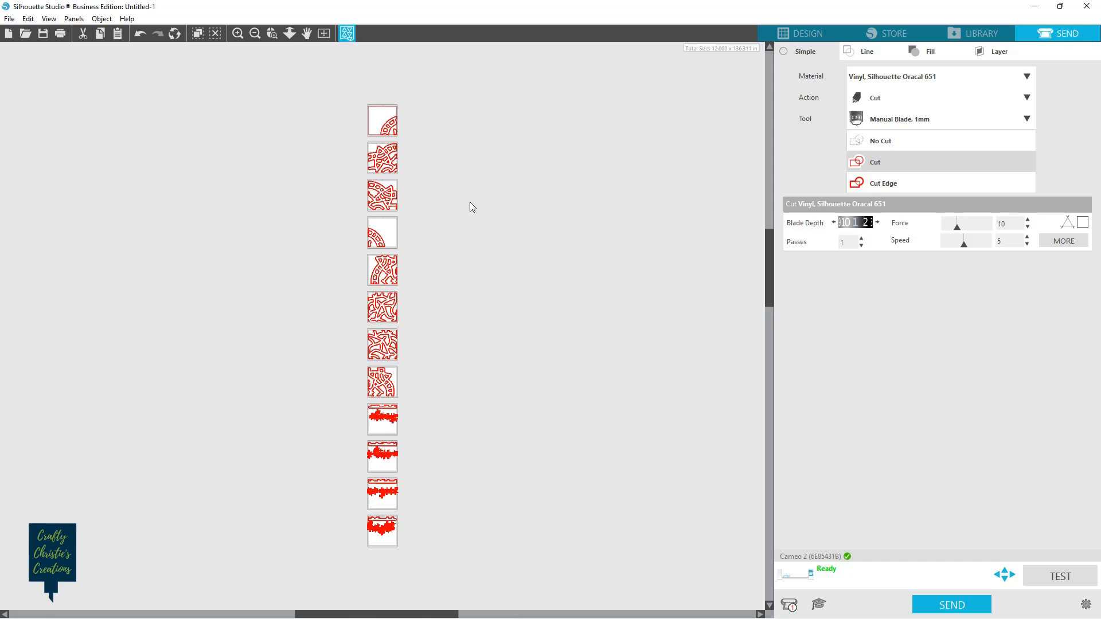